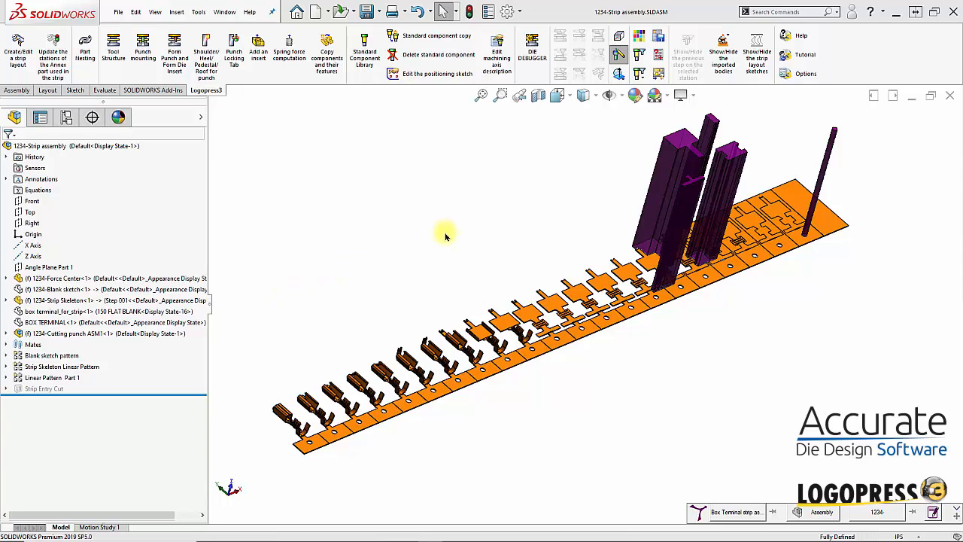
mouse_move(590, 414)
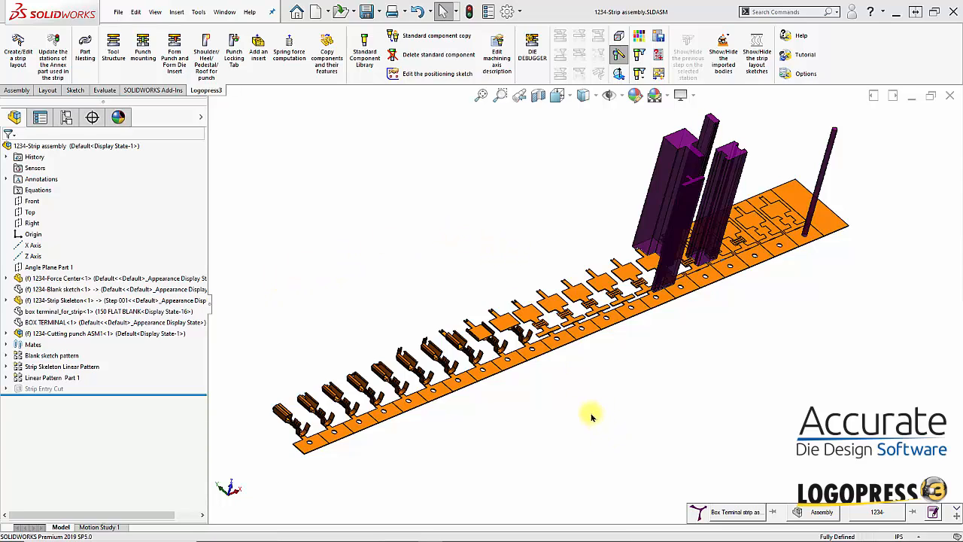
mouse_move(578, 398)
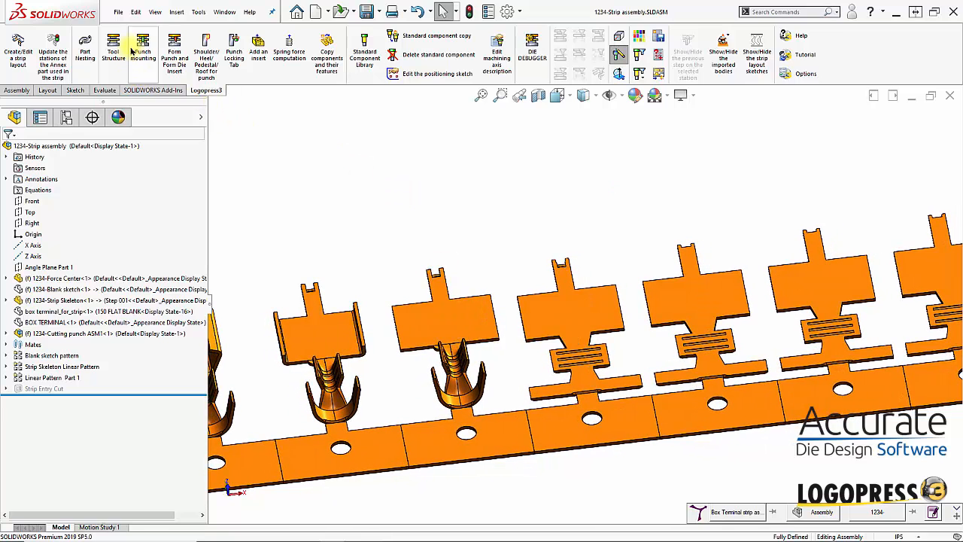
mouse_move(142, 54)
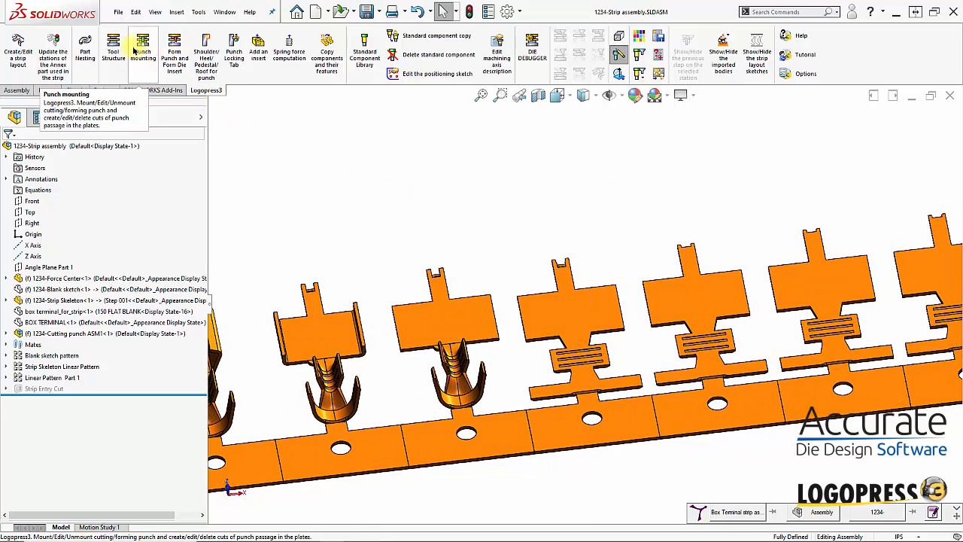
Start Punch mounting for a D-2, 60-62 RC form punch on station 13.
click(143, 54)
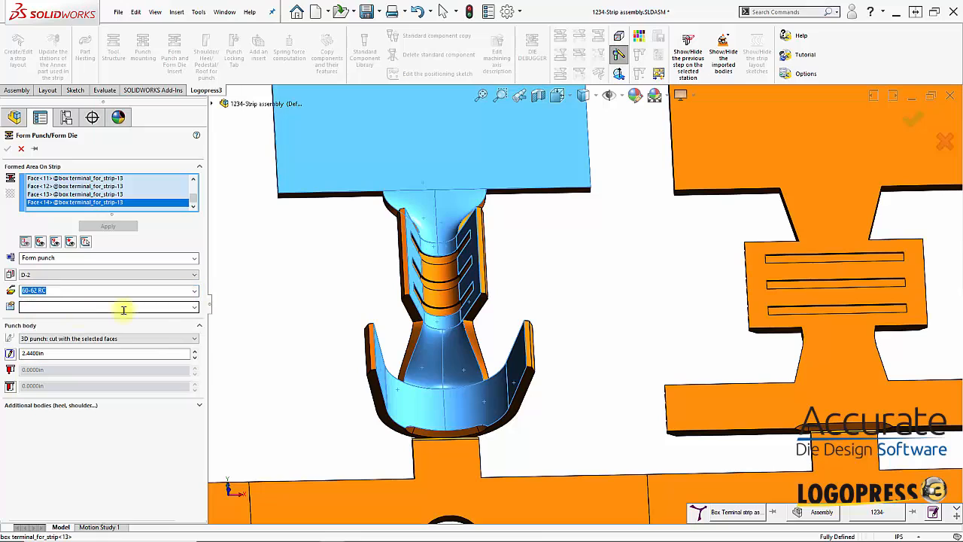
mouse_move(26, 338)
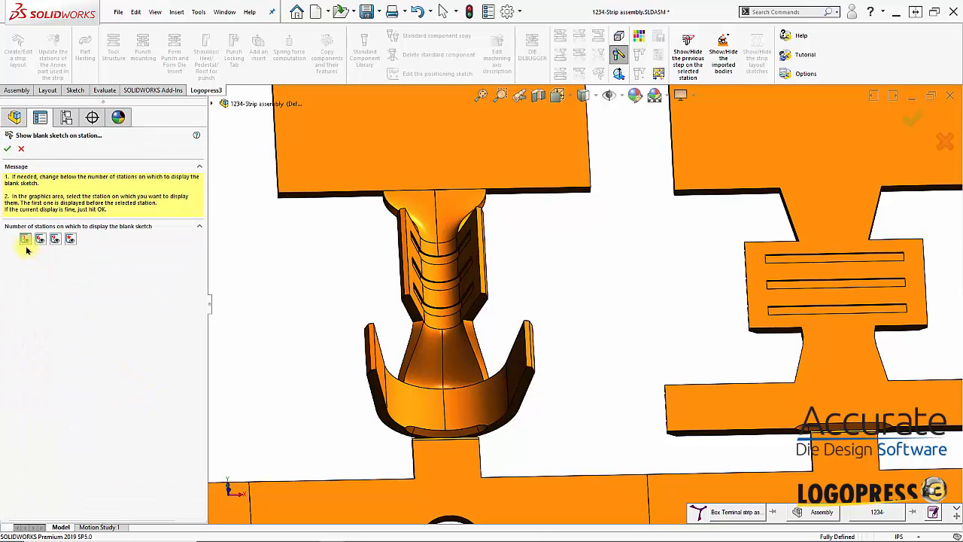
mouse_move(55, 238)
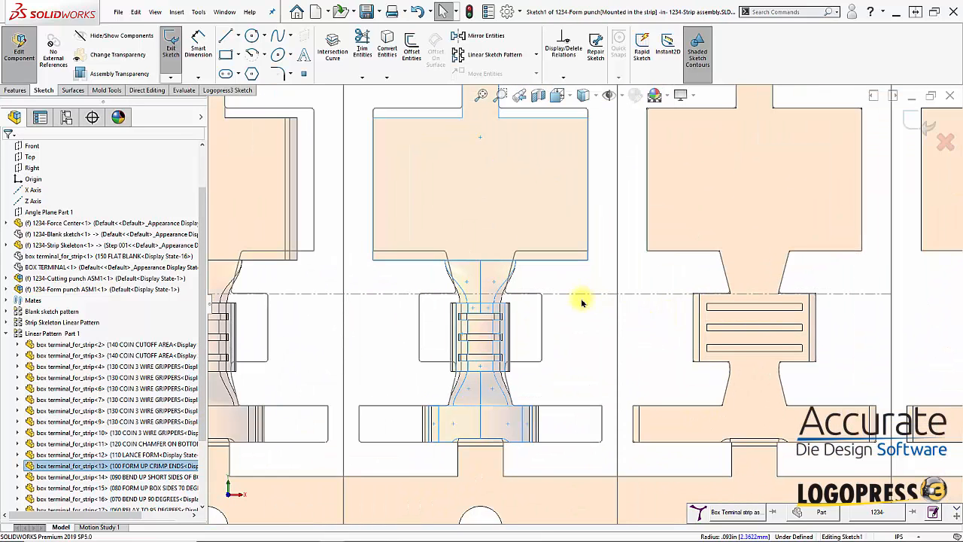
mouse_move(573, 364)
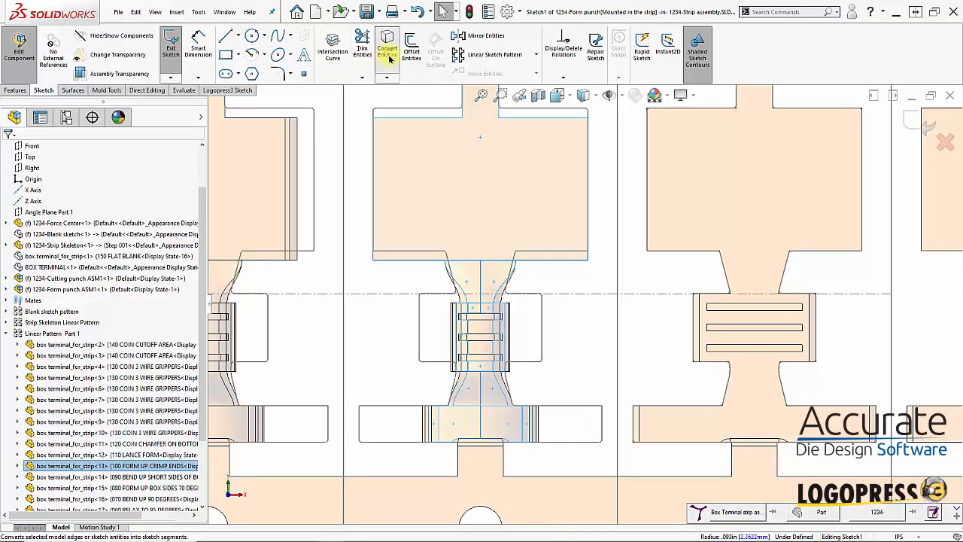
Convert the station edges into lines in the form punch's Sketch1.
click(386, 50)
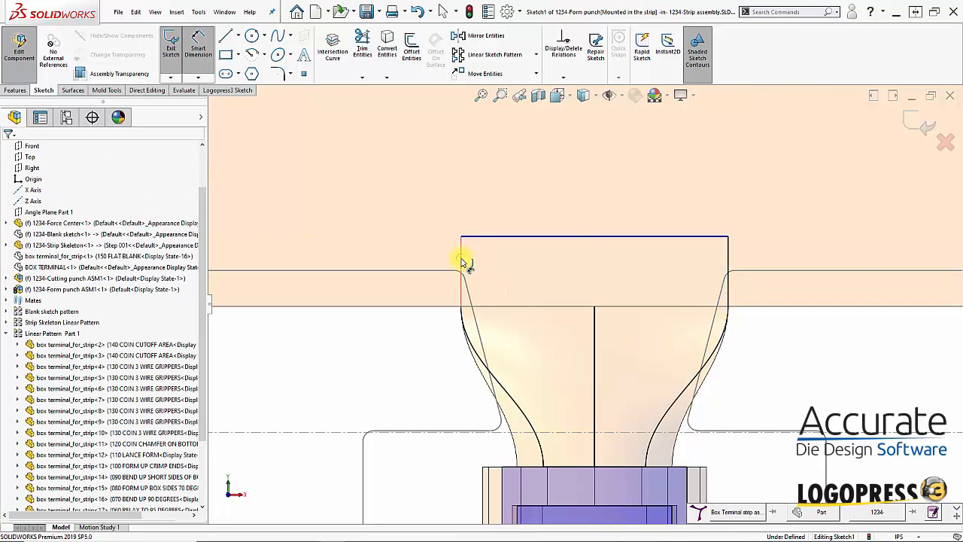
Apply the 0.03 in dimension to the punch outline edge.
click(458, 271)
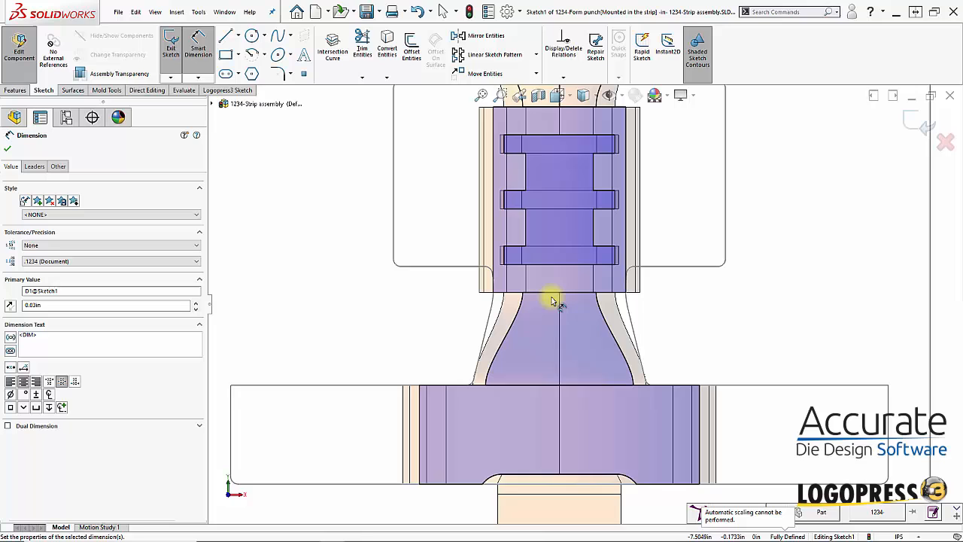
mouse_move(549, 304)
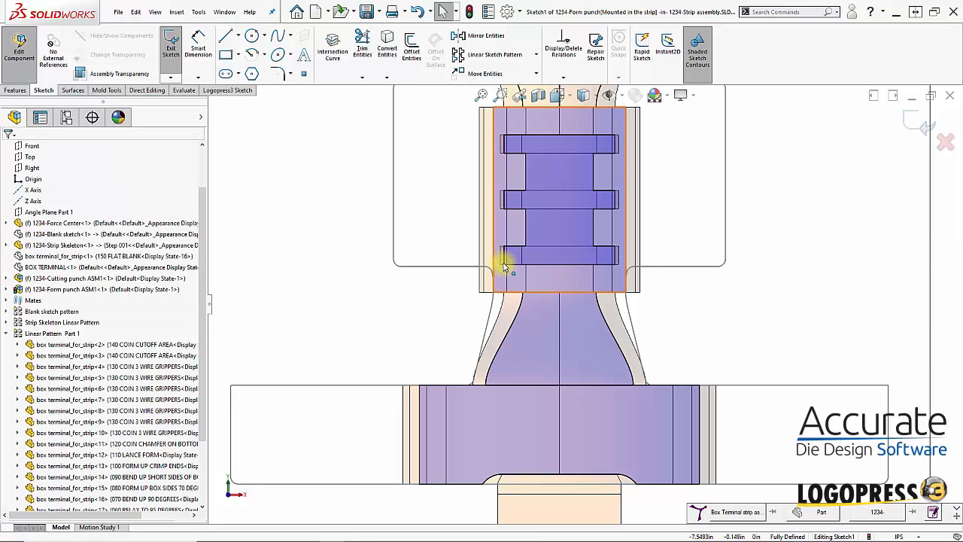
click(541, 267)
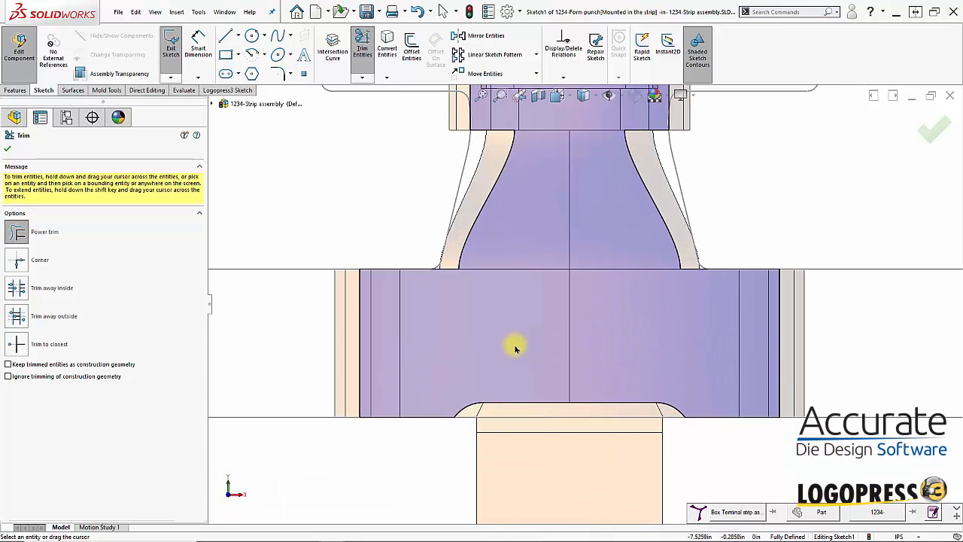
Draw a horizontal line across the punch base and dimension its offset.
click(226, 35)
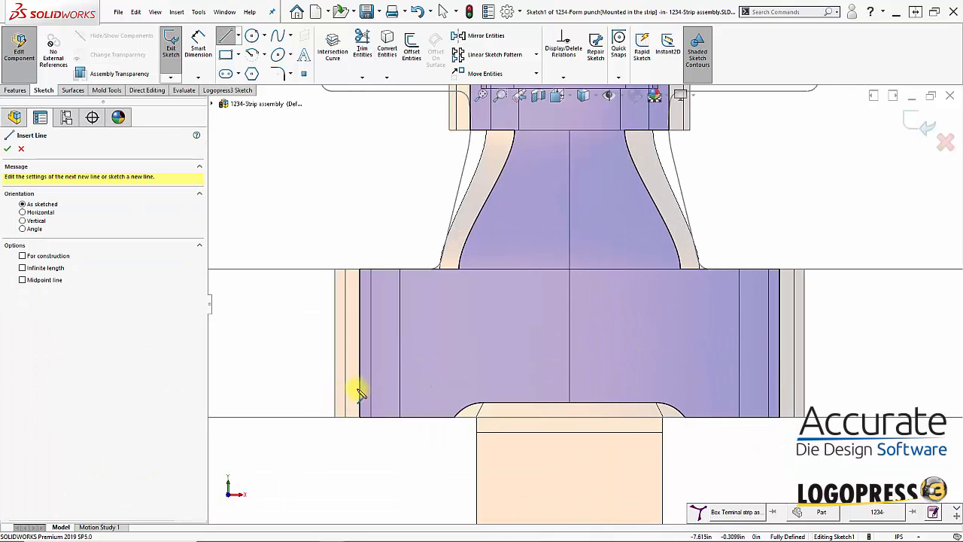
drag(359, 396, 741, 396)
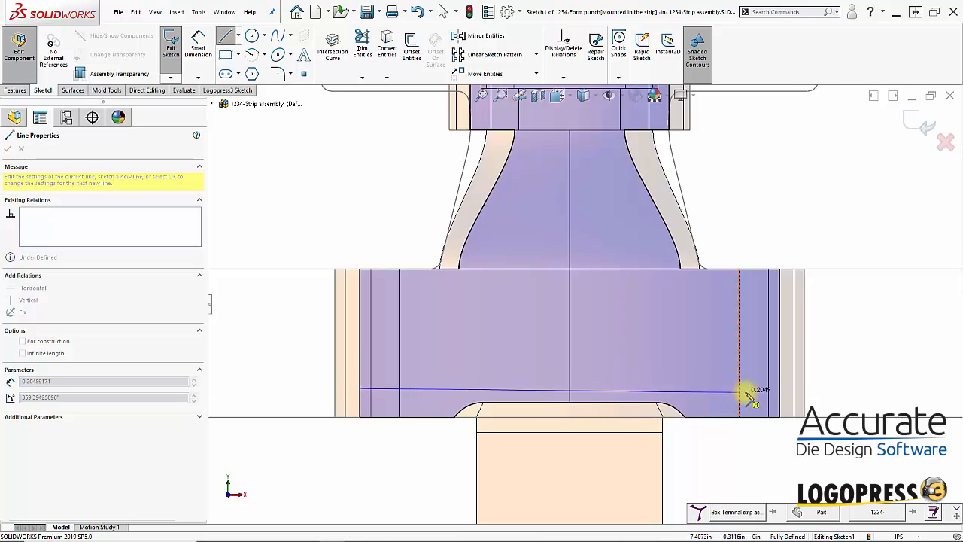
drag(748, 395, 767, 410)
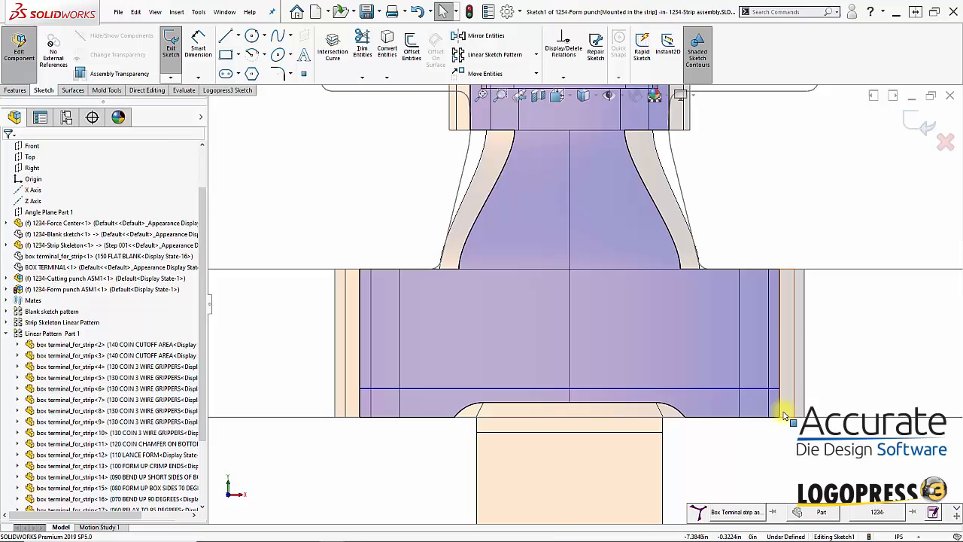
click(362, 51)
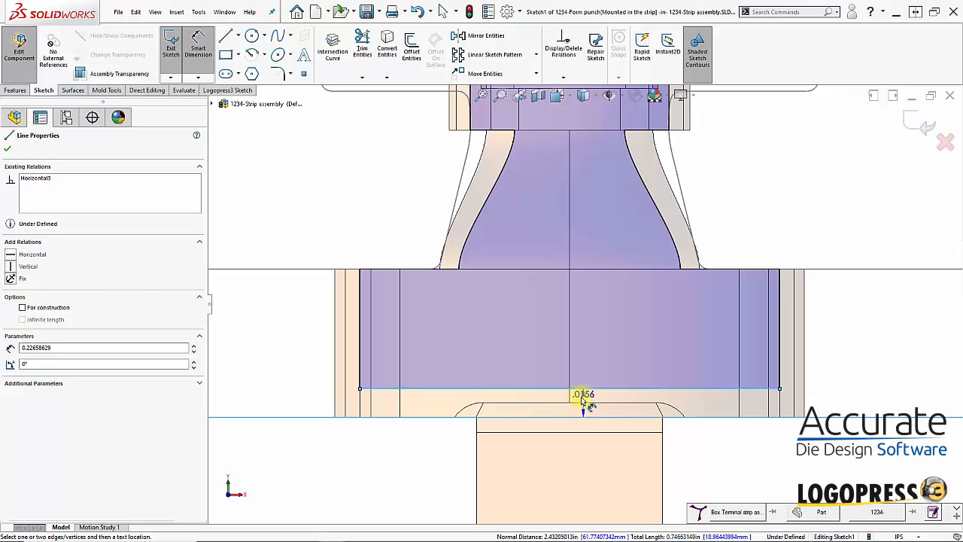
click(583, 394)
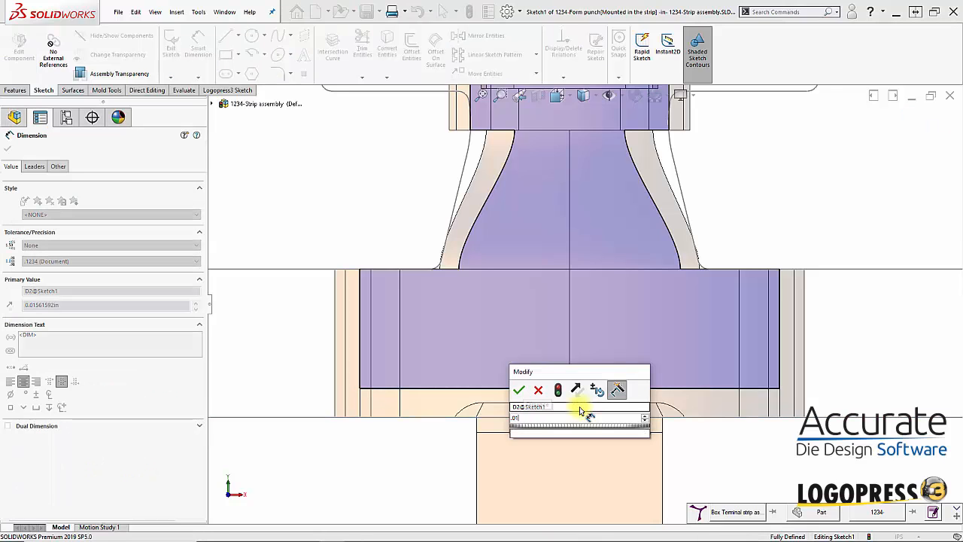
Confirm the 0.03 in offset and power-trim excess segments around the punch neck.
click(519, 390)
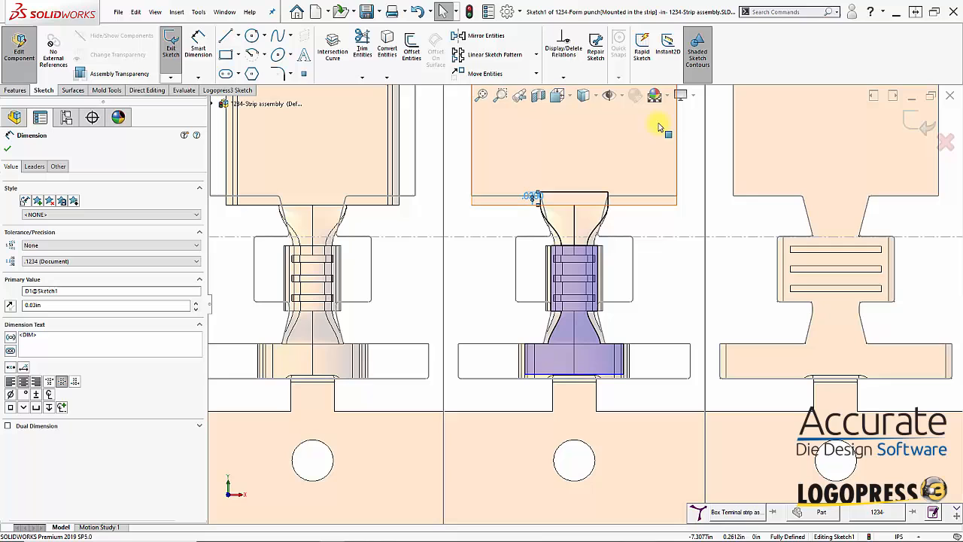
click(573, 263)
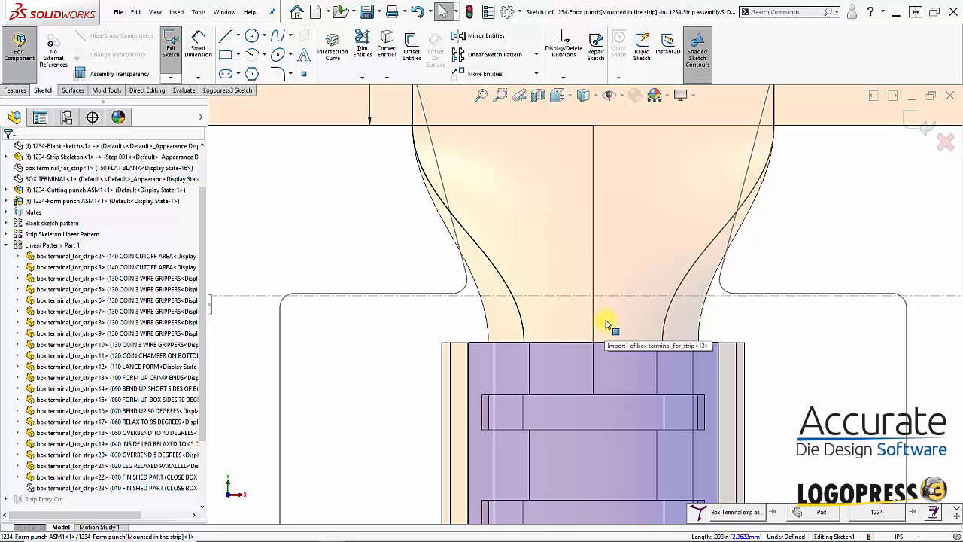
click(362, 46)
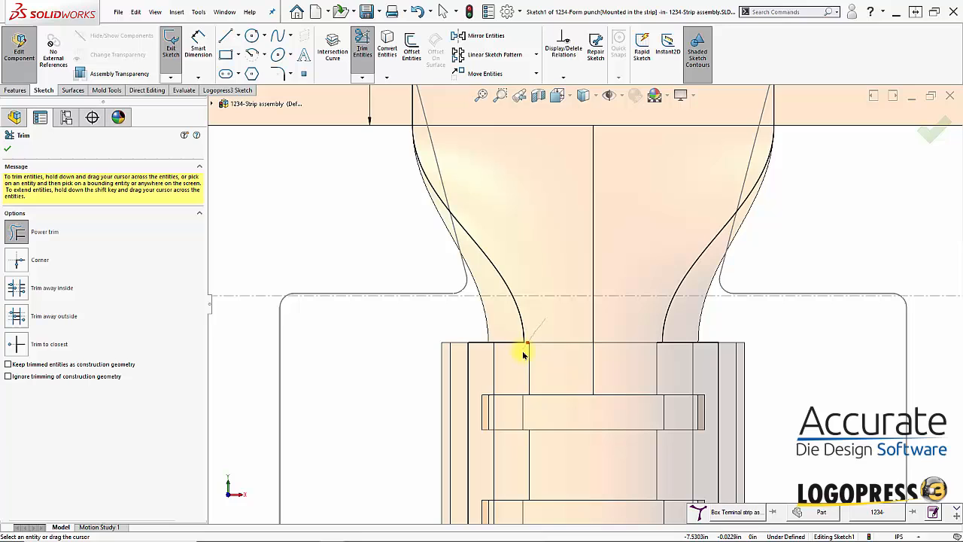
mouse_move(660, 357)
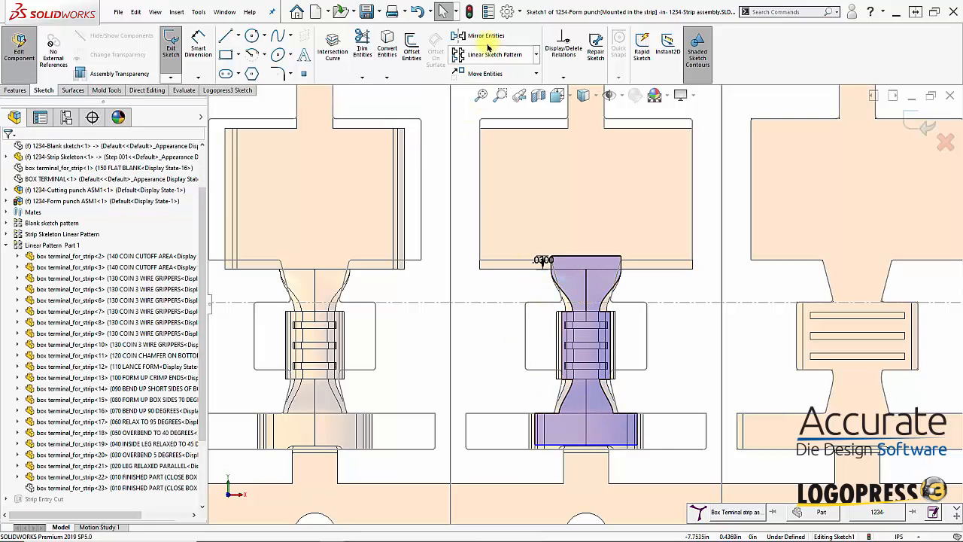
mouse_move(411, 49)
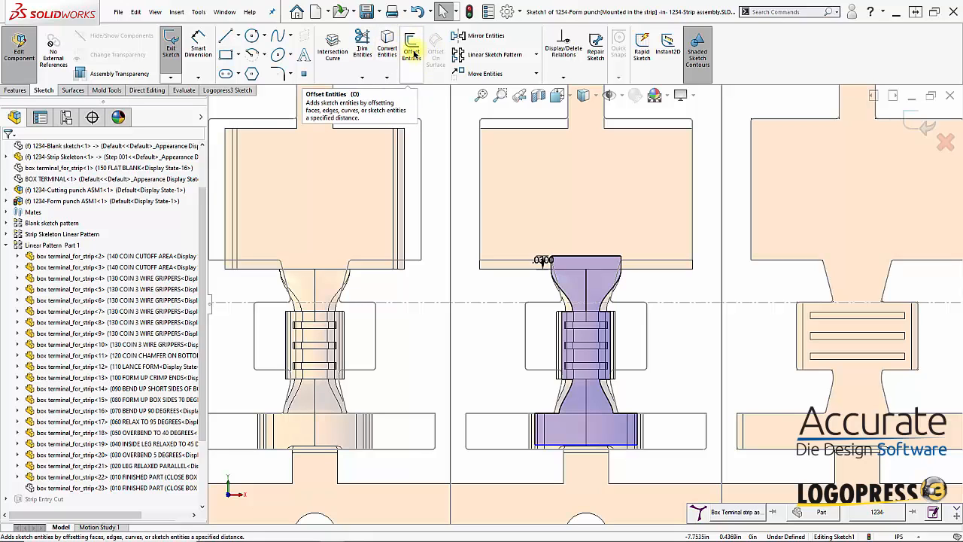
mouse_move(562, 48)
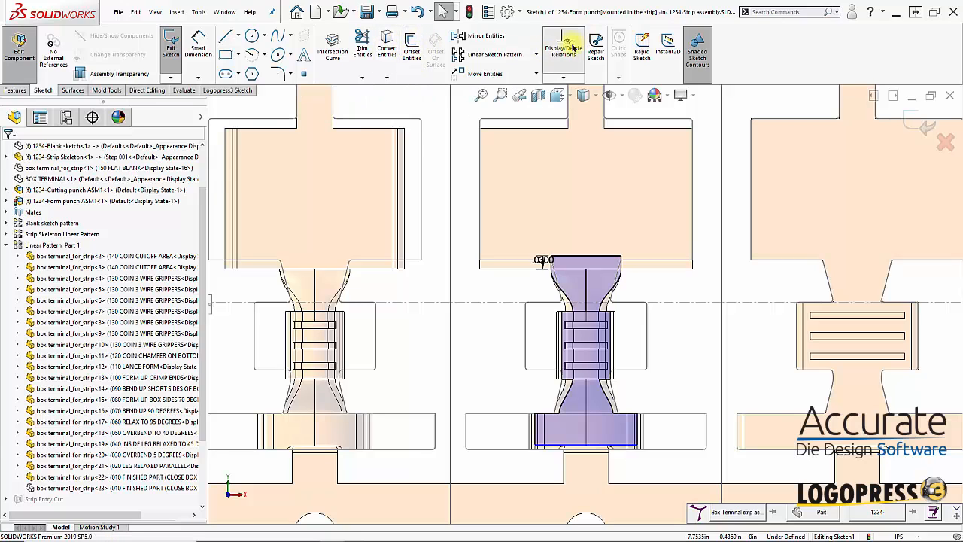
click(562, 49)
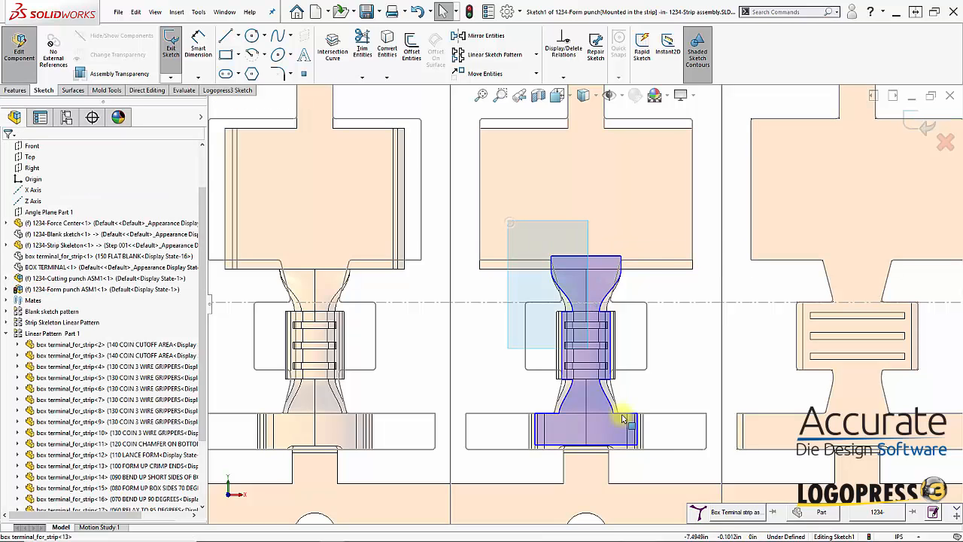
Exit the punch sketch to validate the form punch.
click(625, 419)
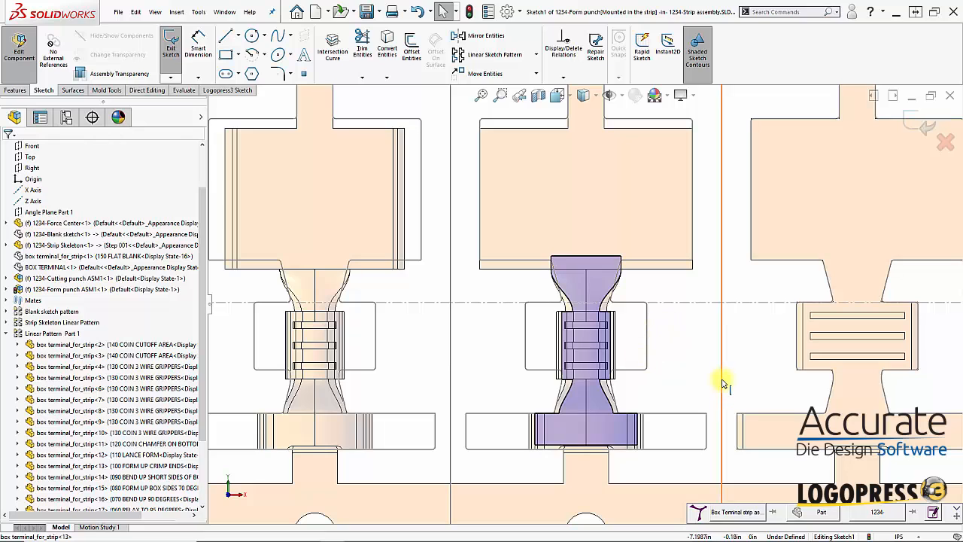
mouse_move(922, 125)
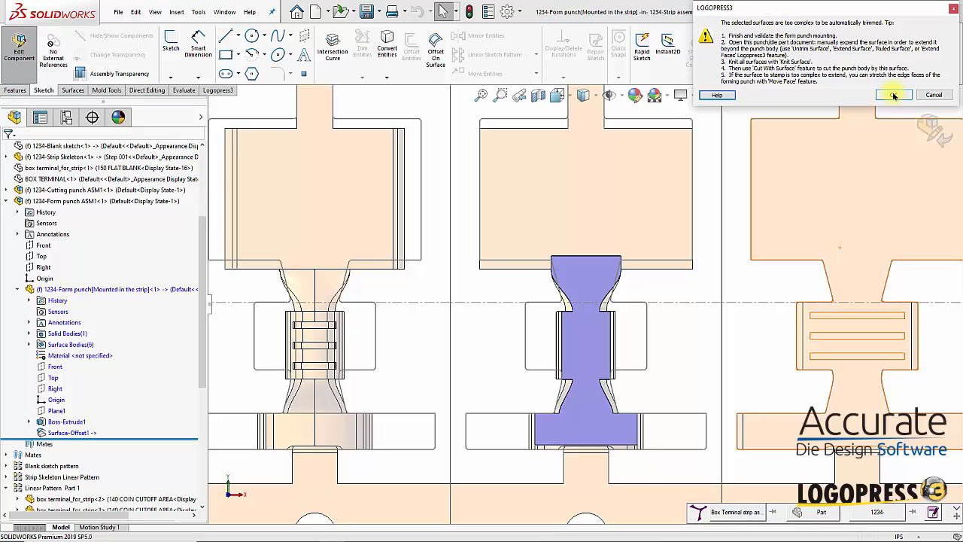
Dismiss the surfaces-too-complex warning and confirm the form punch.
click(893, 94)
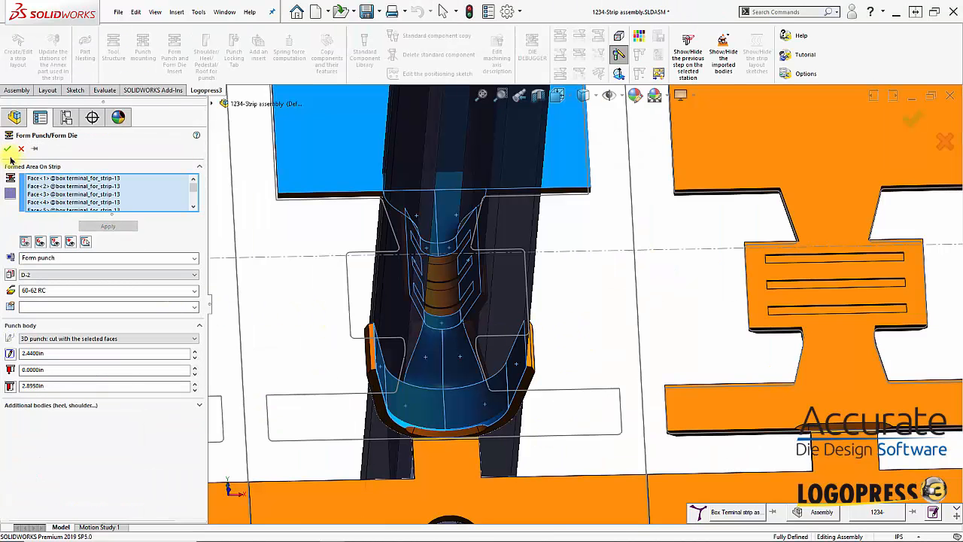
click(7, 148)
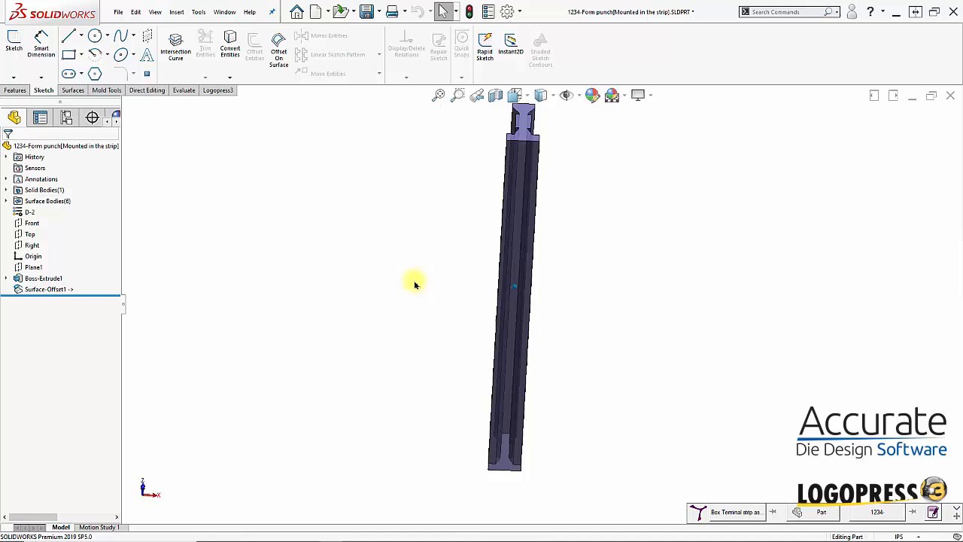
Expand the Solid Bodies and Surface Bodies folders in the punch part tree.
click(43, 277)
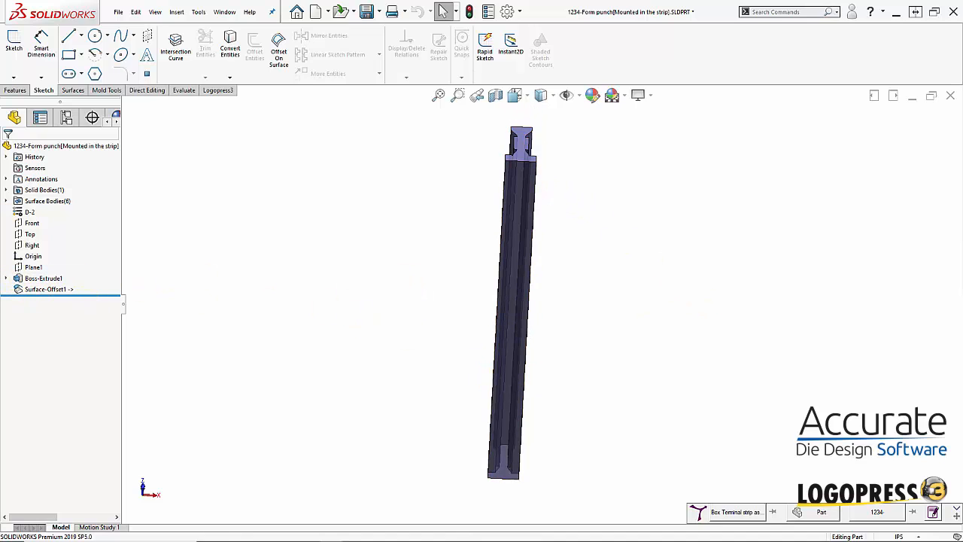
click(7, 201)
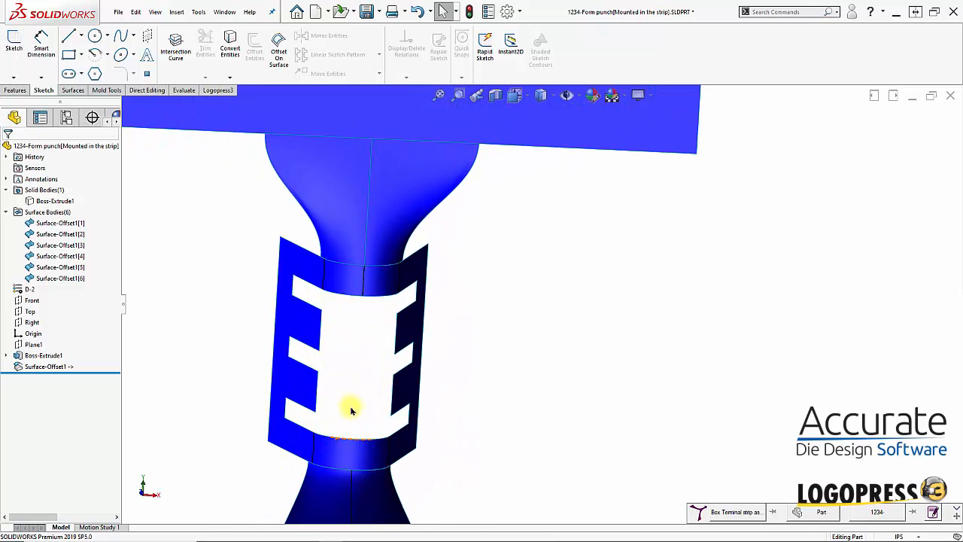
mouse_move(319, 438)
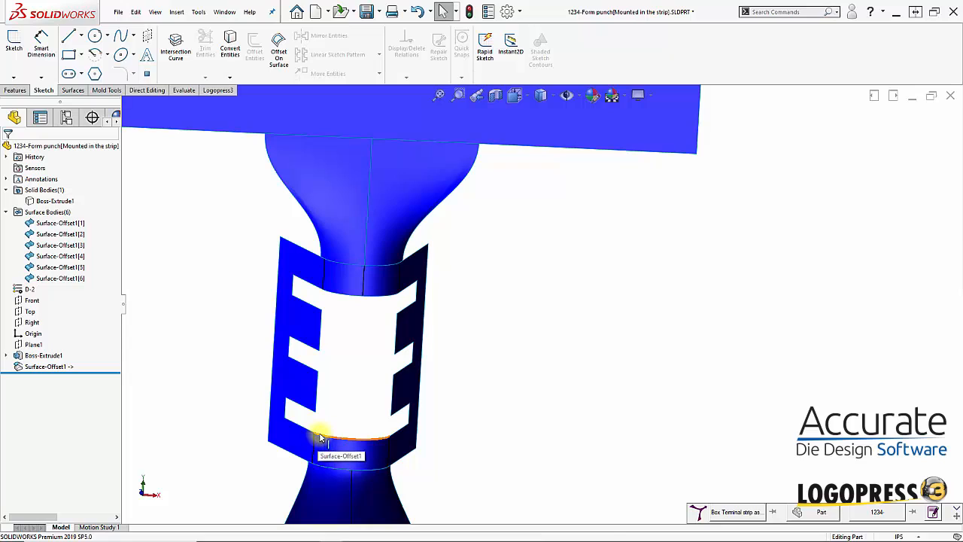
Pick the rectangular opening edge on Surface-Offset1.
click(346, 440)
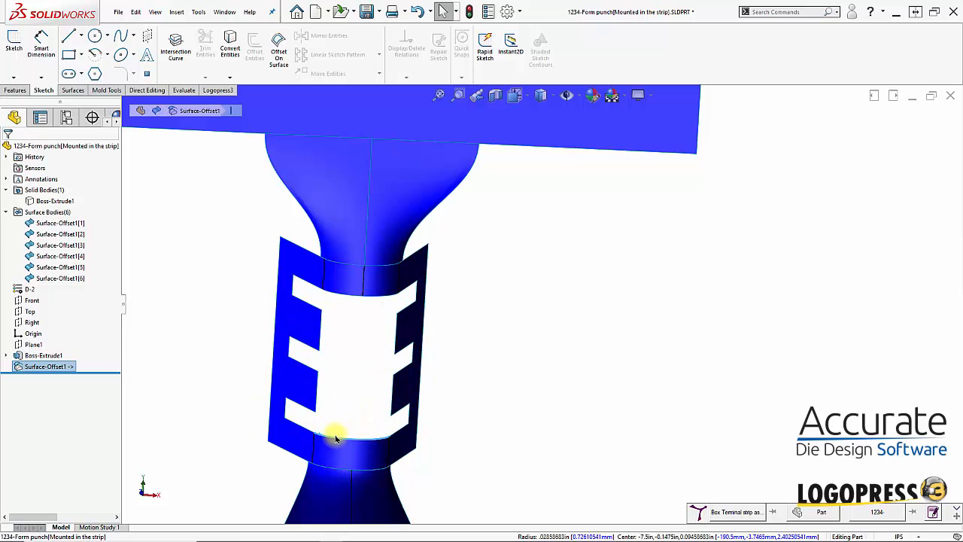
mouse_move(333, 436)
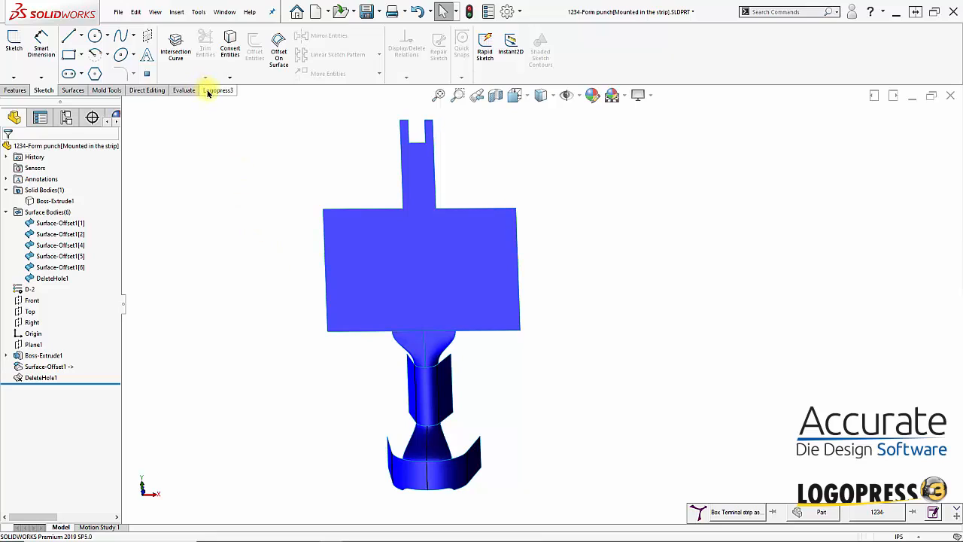
Merge the surface bodies with Logopress3 Faces Merging, then select Surface-Offset1 for deletion.
click(218, 90)
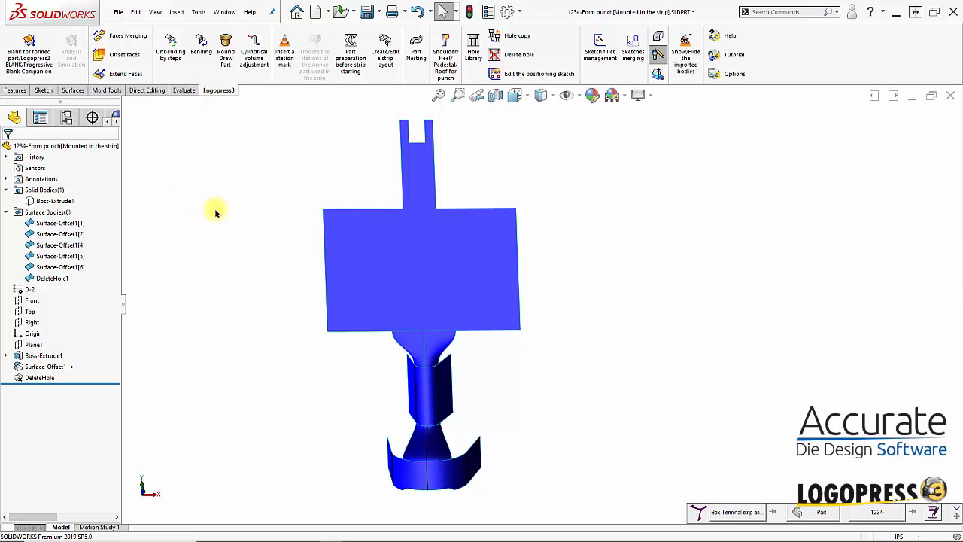
mouse_move(84, 280)
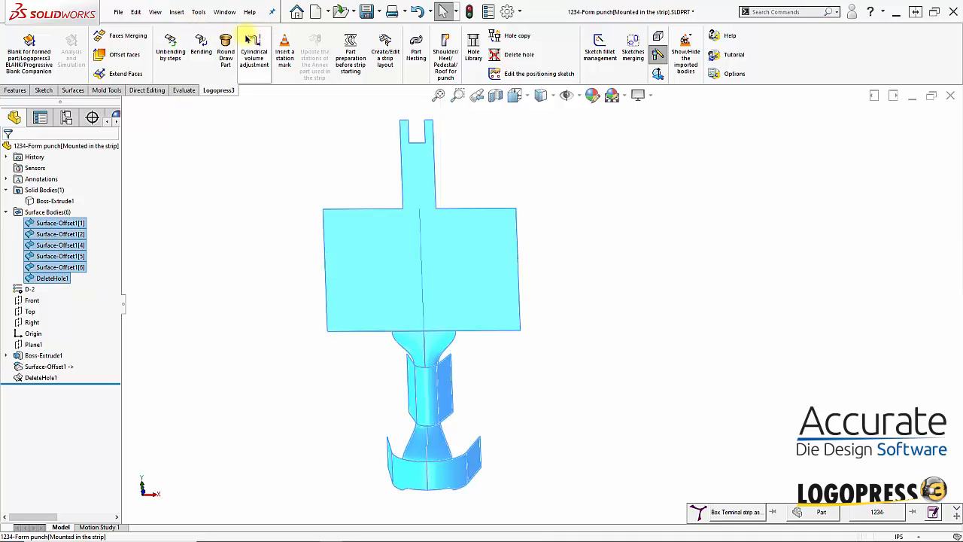
click(128, 35)
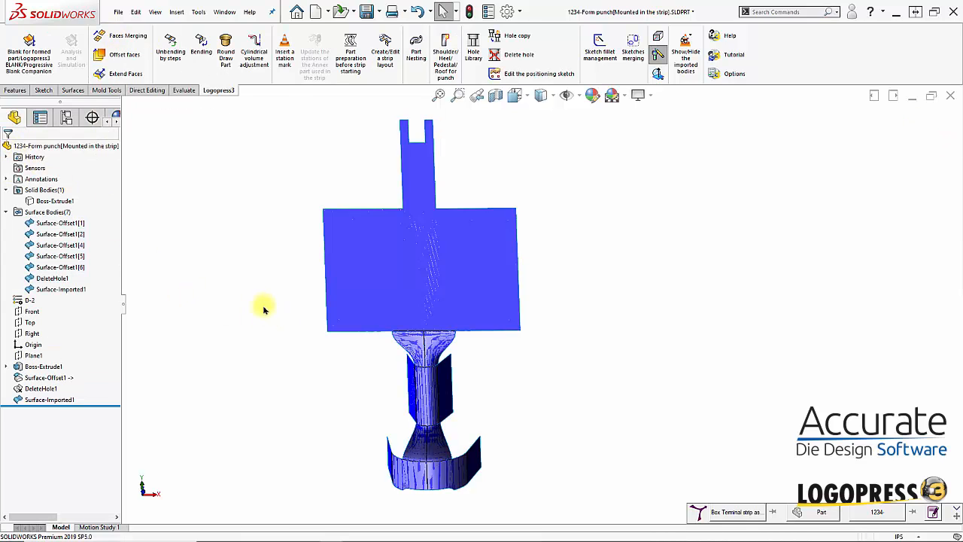
click(61, 289)
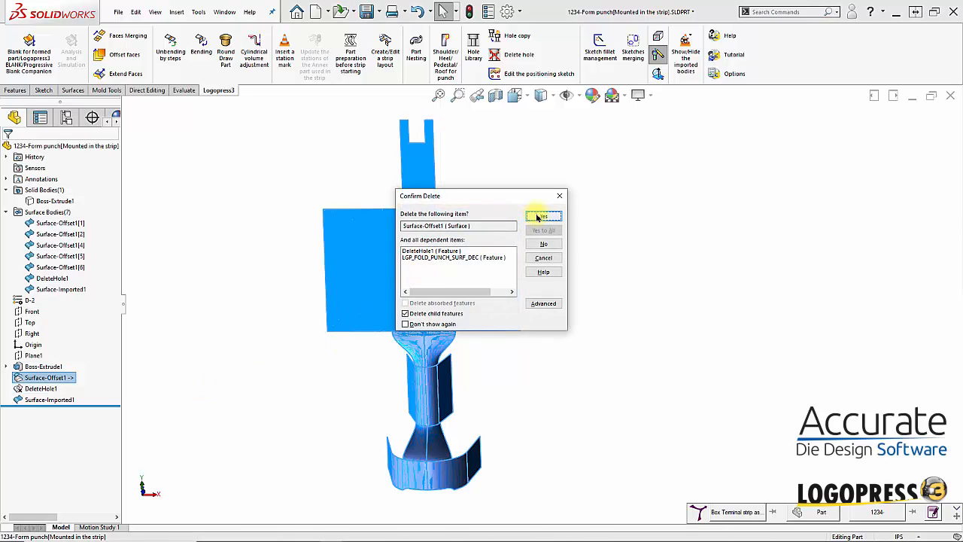
Delete Surface-Offset1 and dependents, then show Surface-Imported1 with Boss-Extrude1.
click(543, 217)
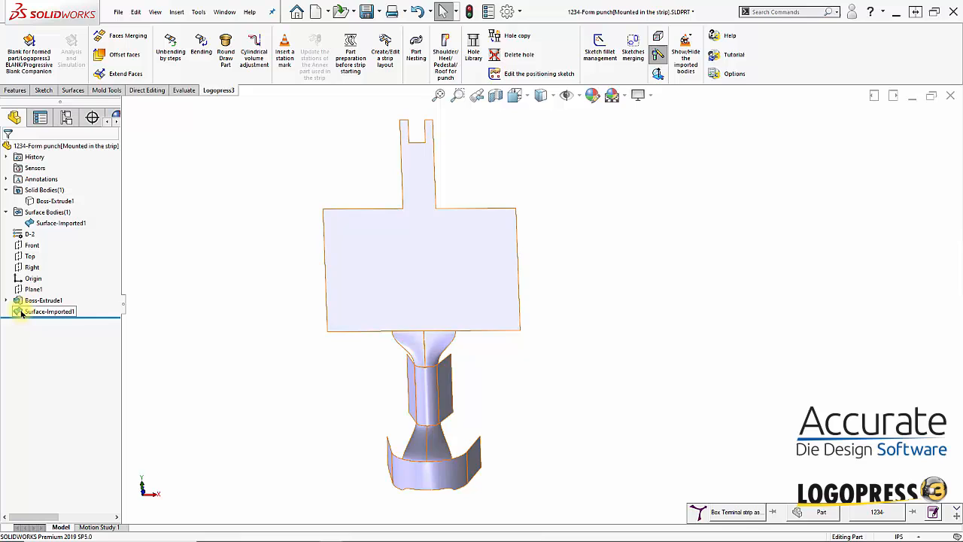
click(51, 312)
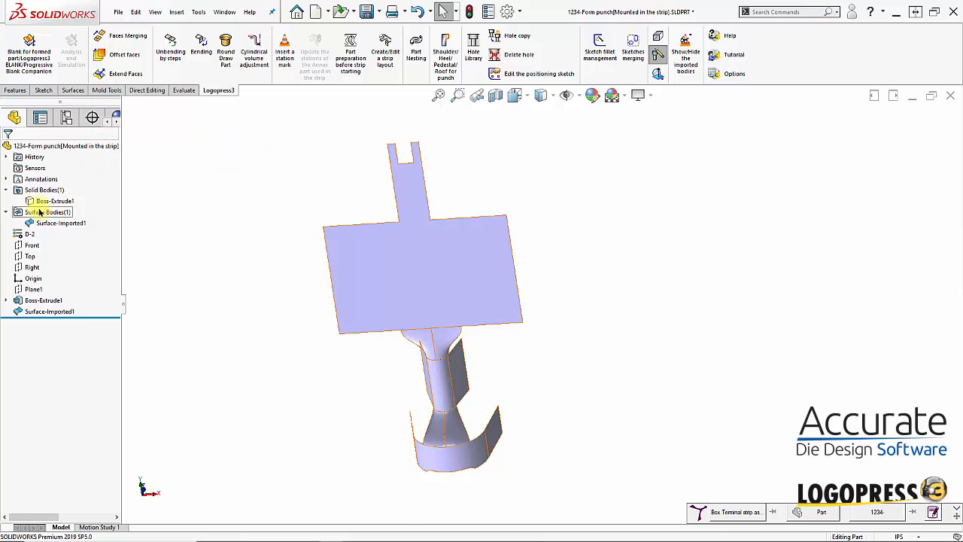
click(53, 201)
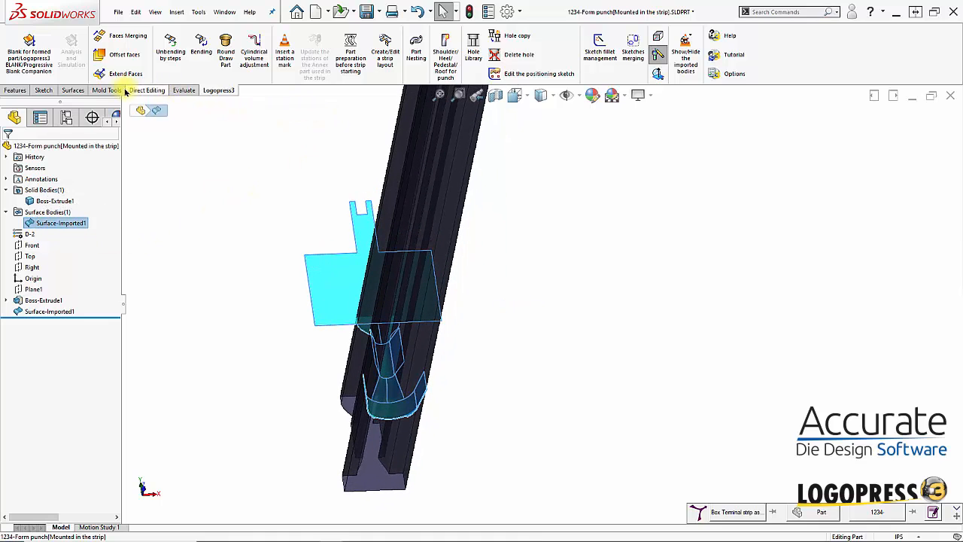
Cut the punch body with Surface-Imported1 so its tip takes the formed shape.
click(73, 89)
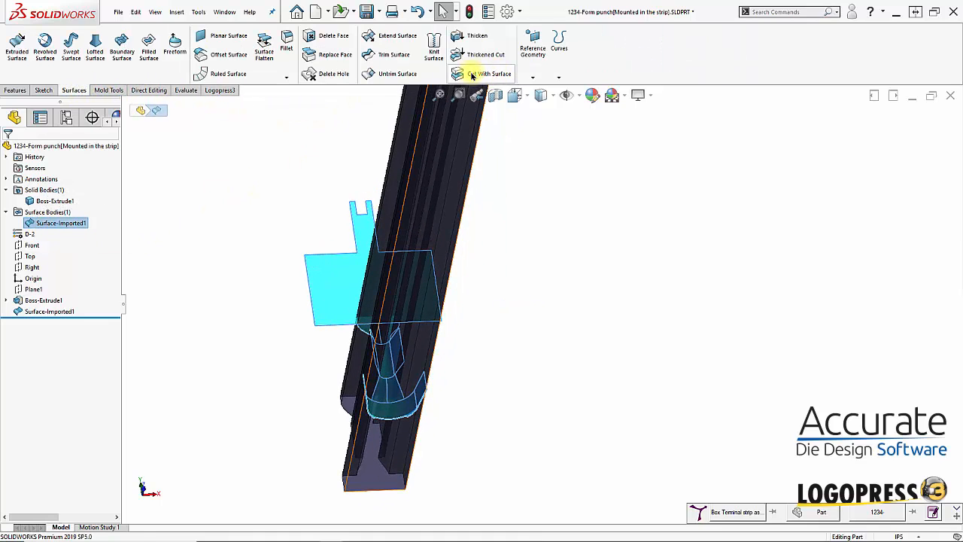
click(482, 73)
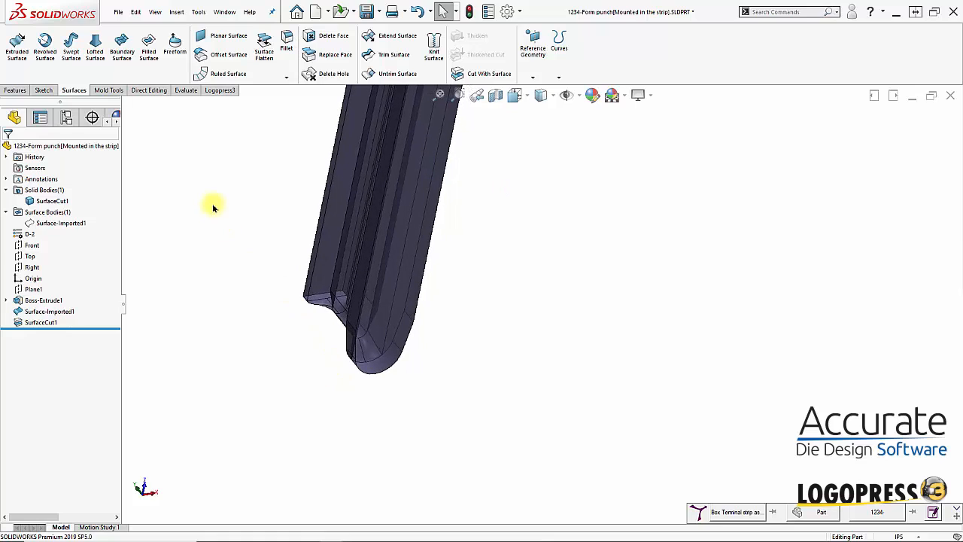
click(148, 90)
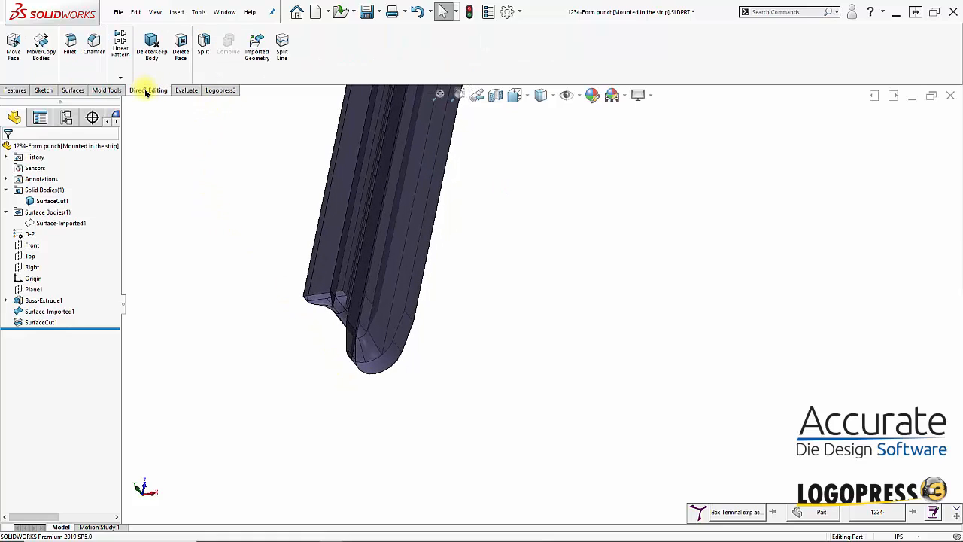
Apply three Move Face offsets to punch faces, moving a pair of side faces 0.0100in.
click(13, 47)
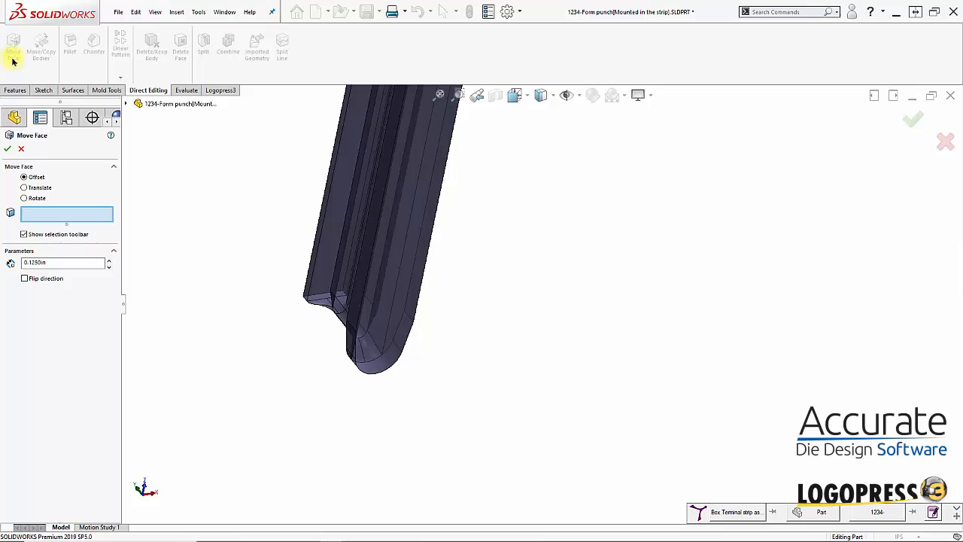
click(399, 293)
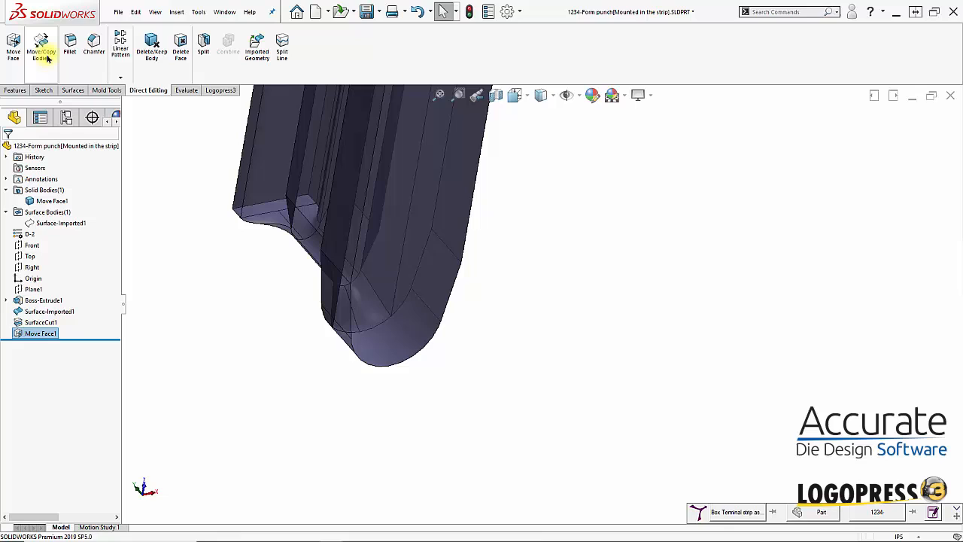
click(13, 45)
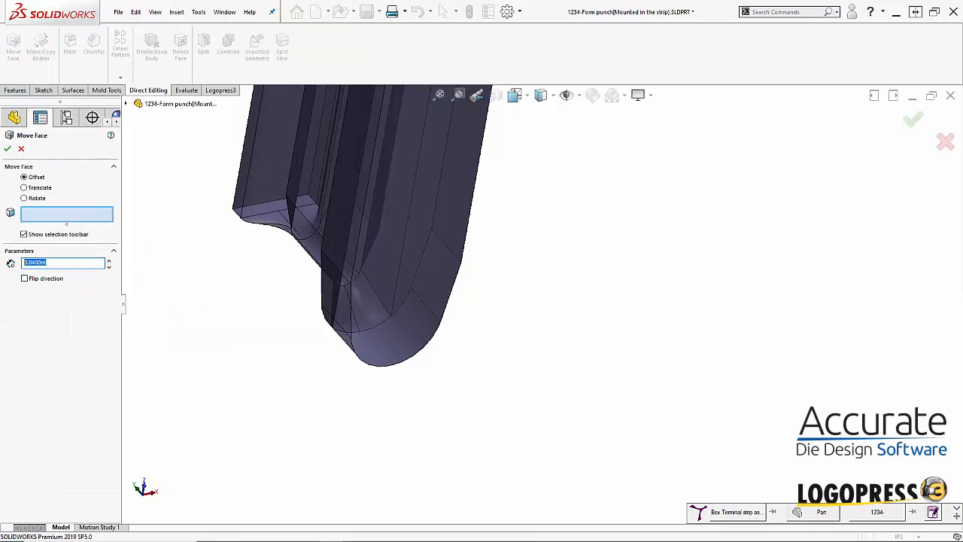
click(354, 315)
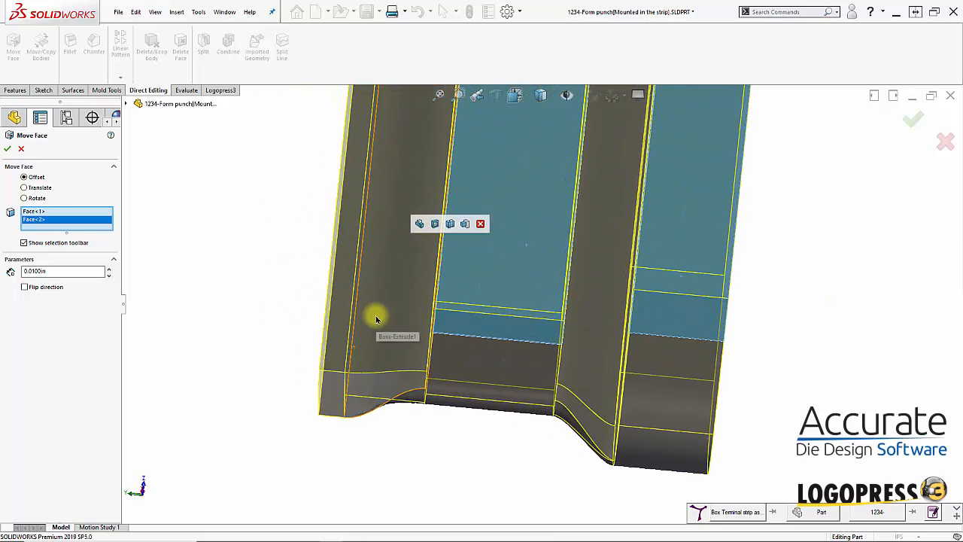
click(613, 388)
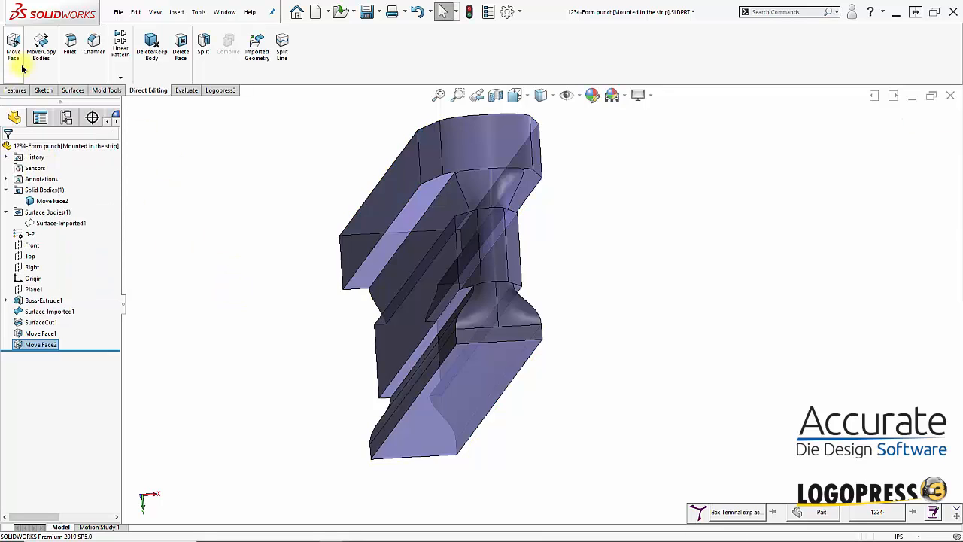
click(13, 45)
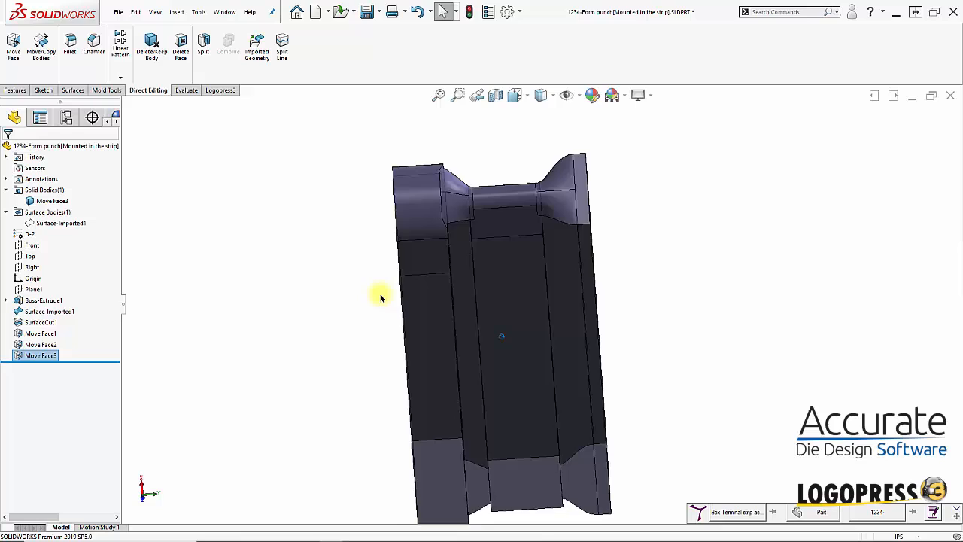
drag(379, 297, 515, 342)
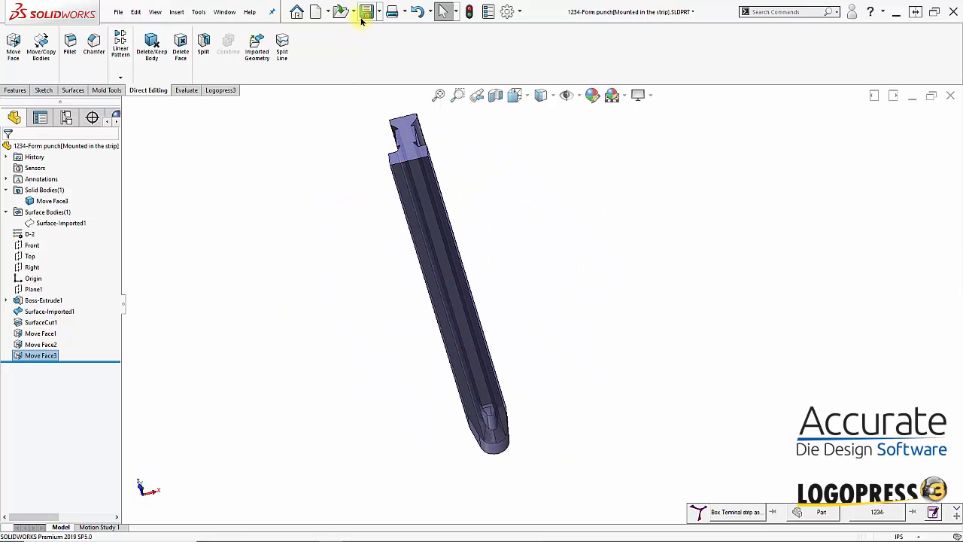
Save the edited form punch part.
click(366, 12)
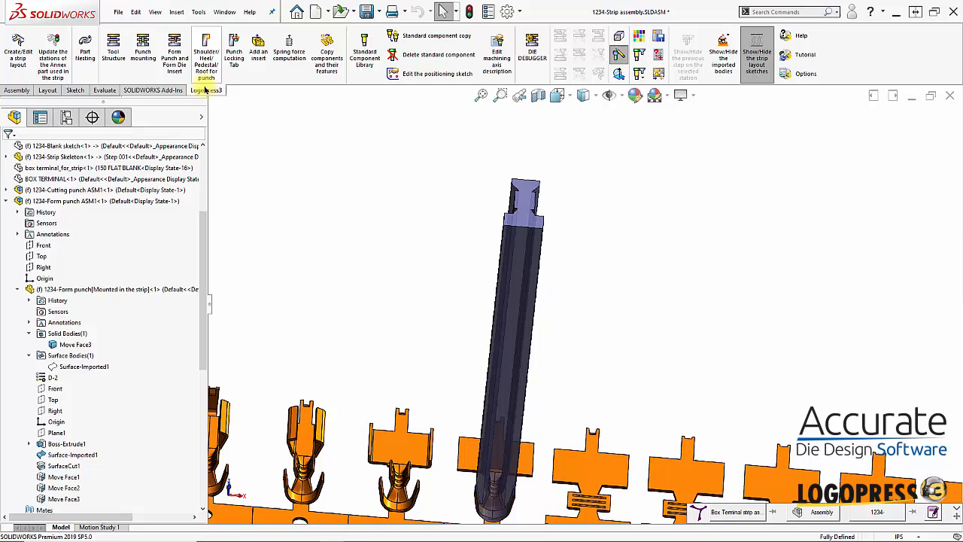
mouse_move(205, 52)
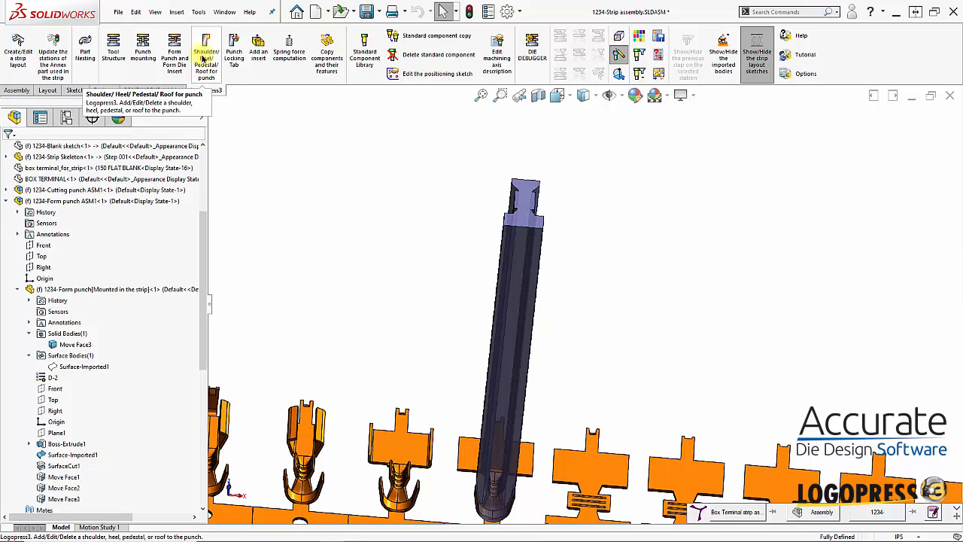
Add a Pedestal-chamfer_Inch shoulder on the punch face: 0.1in offset, 0.05in chamfer, 0.02in fitting fillet.
click(205, 53)
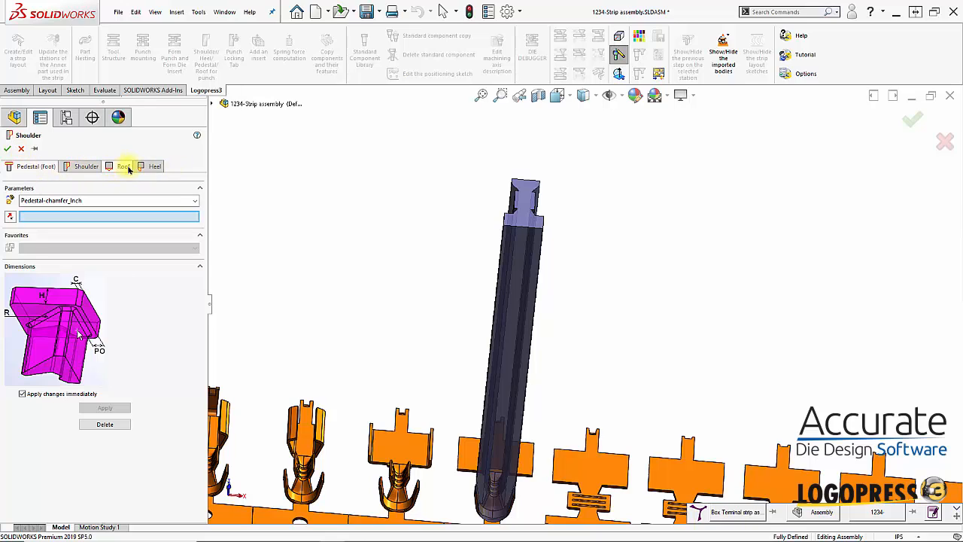
click(47, 166)
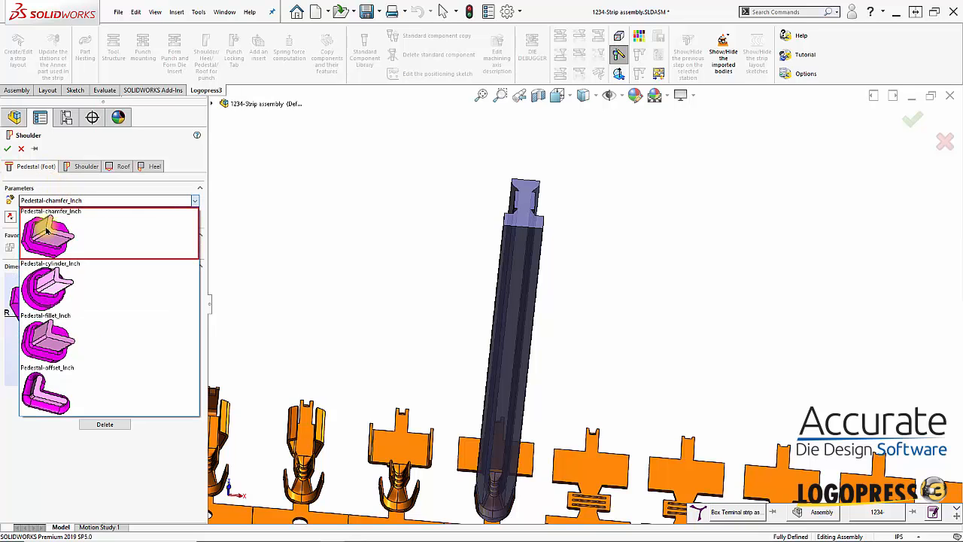
click(47, 234)
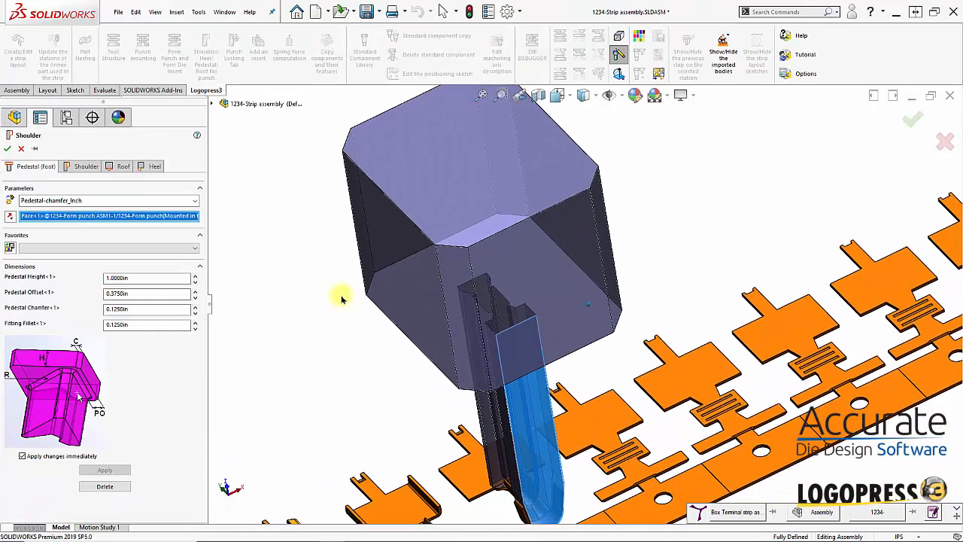
click(147, 293)
text(0.1000)
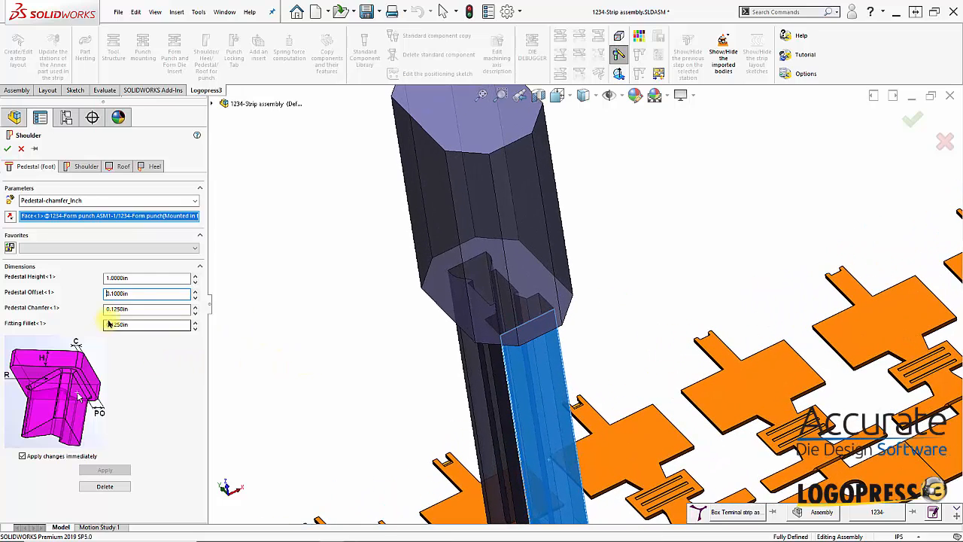
text(.05)
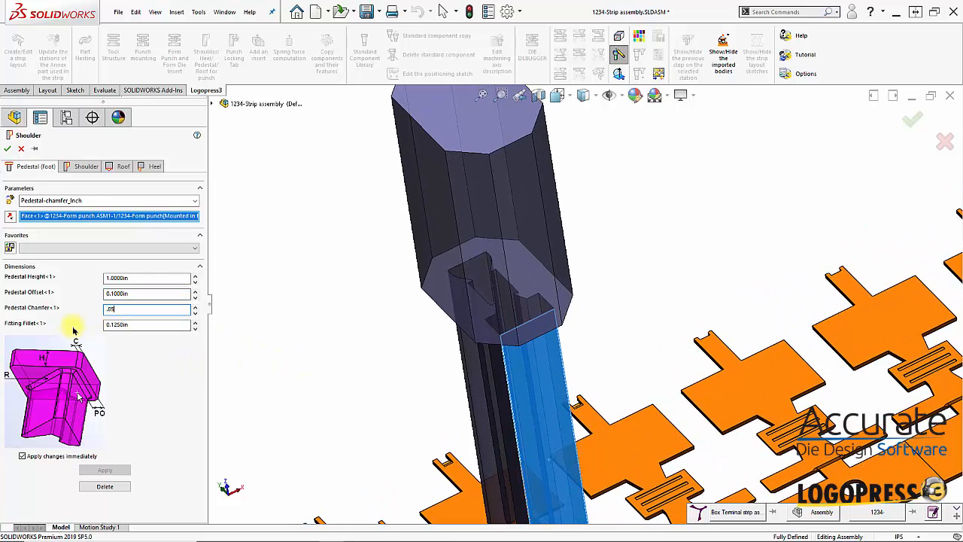
text(0.0500in)
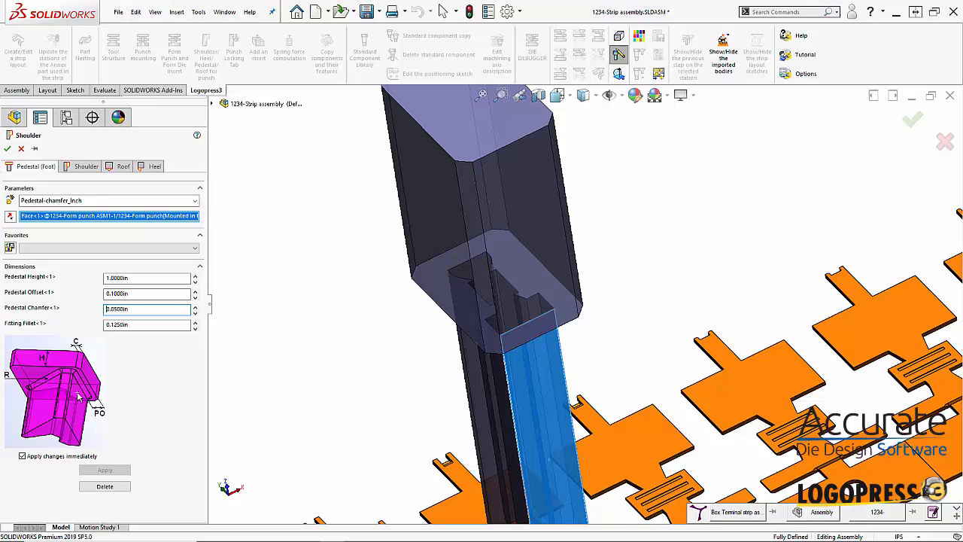
mouse_move(135, 324)
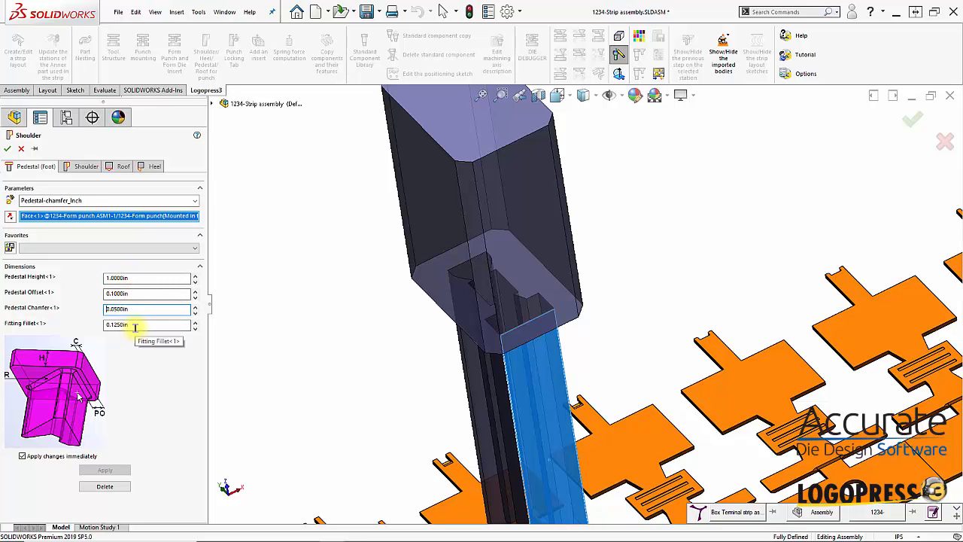
click(147, 324)
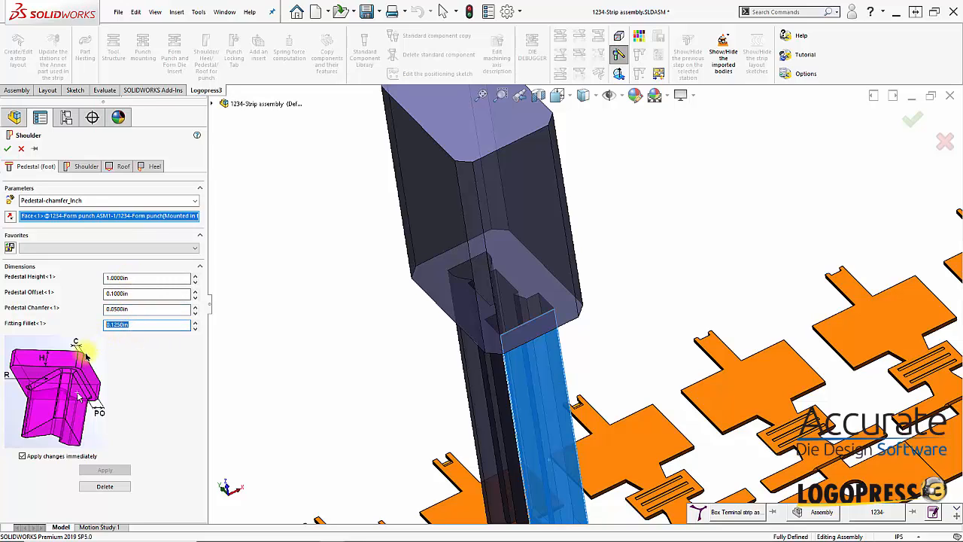
text(0.0300in)
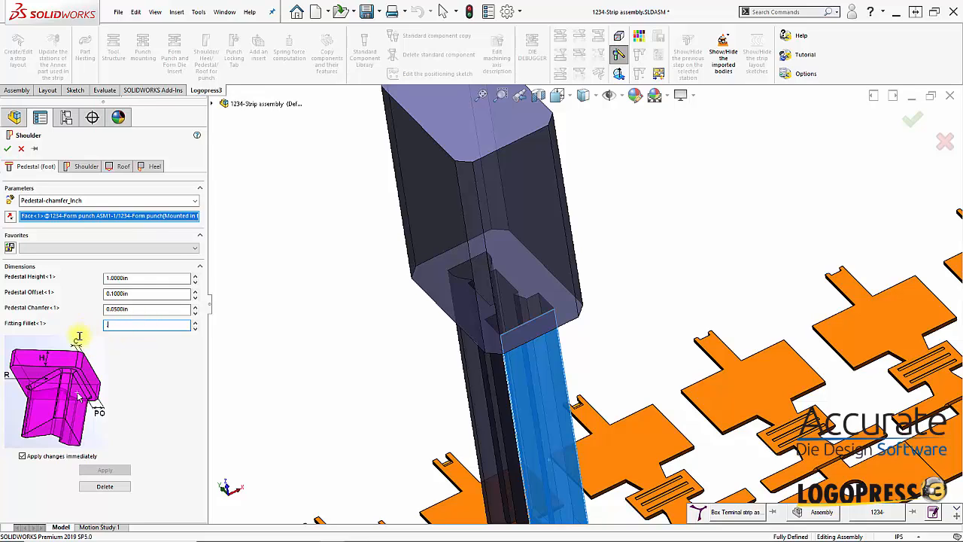
text(0.0200in)
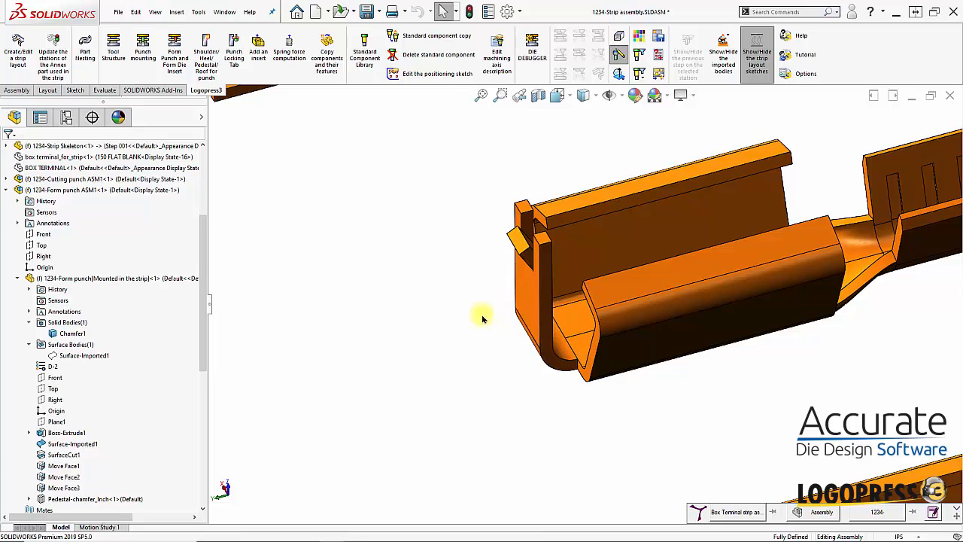
mouse_move(205, 52)
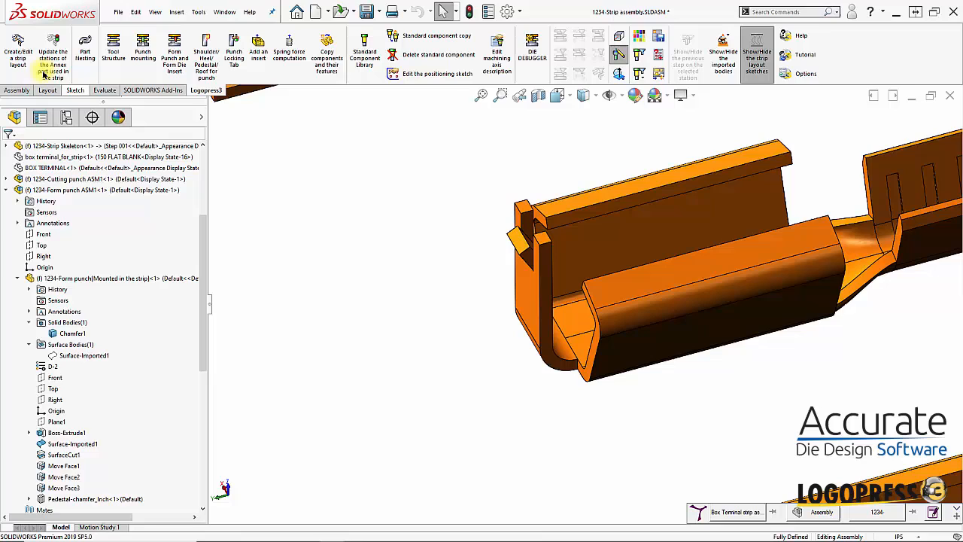
mouse_move(17, 53)
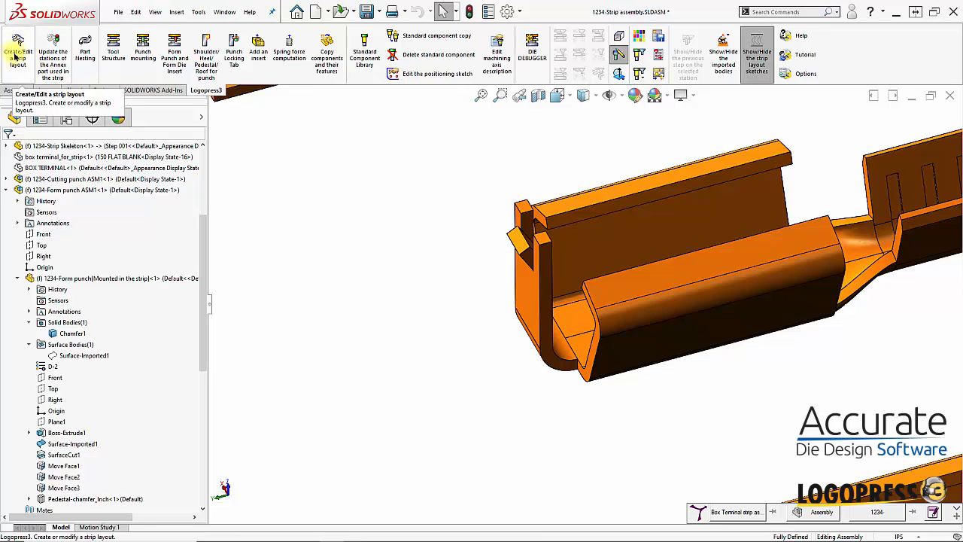
mouse_move(173, 49)
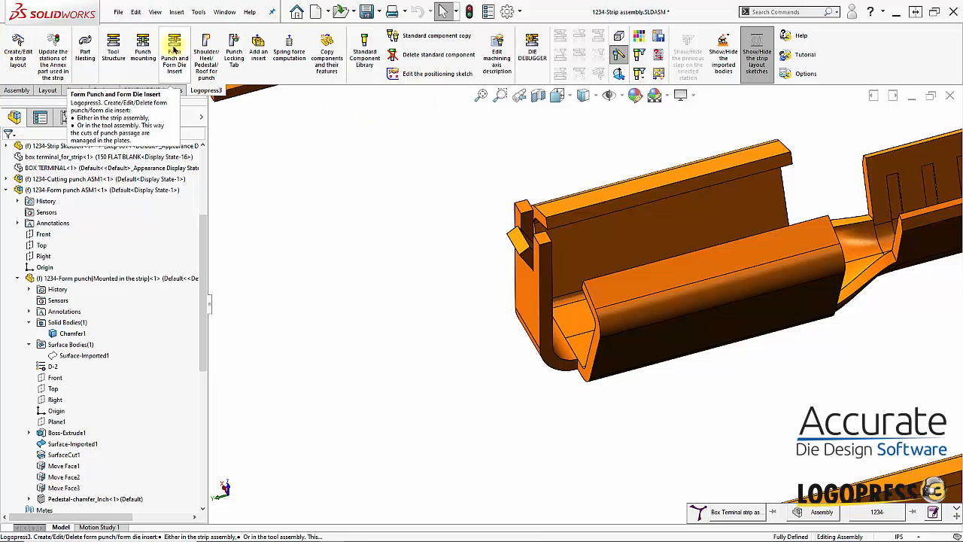
Insert a form punch on terminal_for_strip-16's curved face as radius-coining 2D punch #2.
click(174, 53)
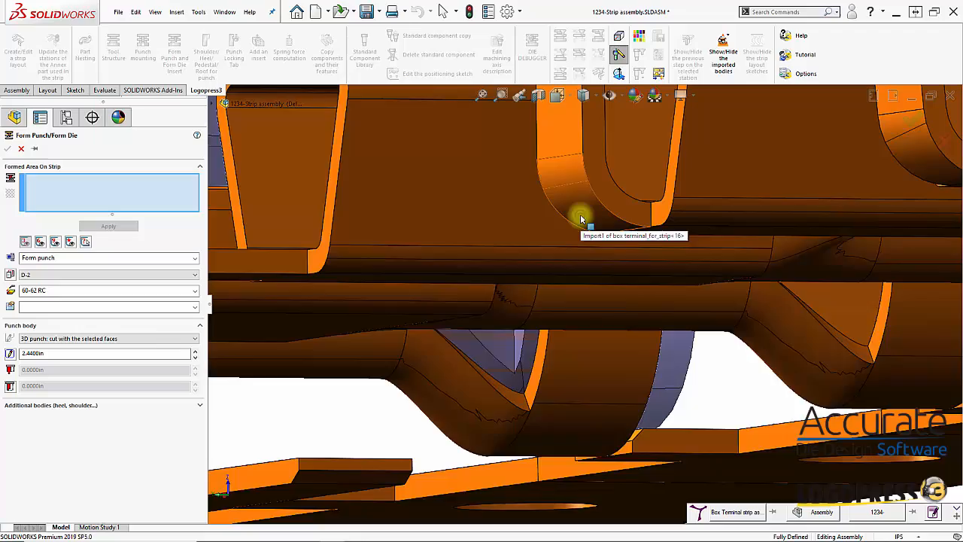
click(576, 218)
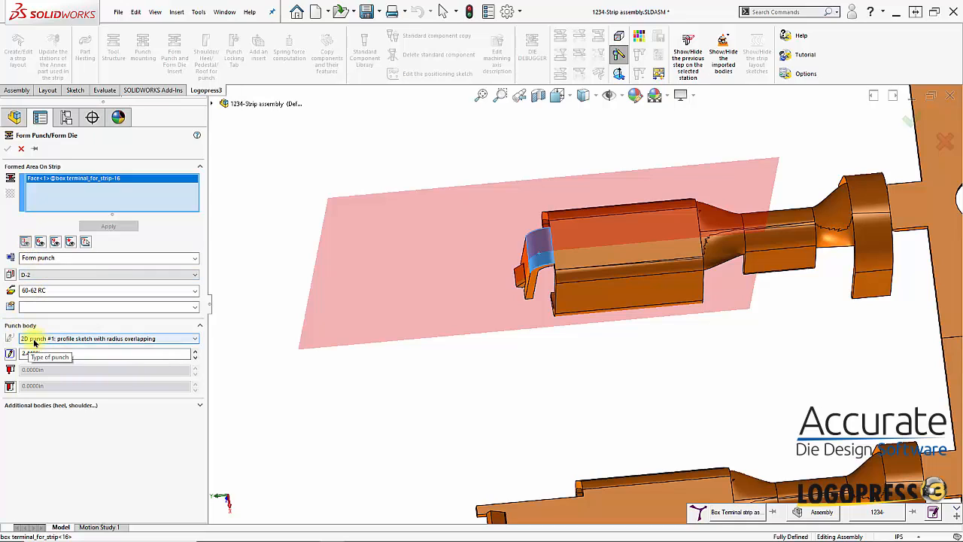
click(194, 338)
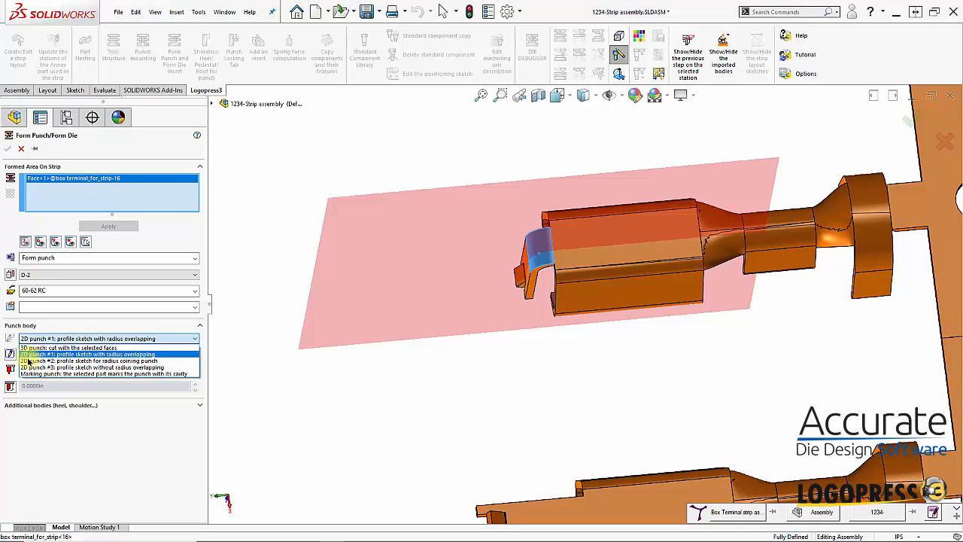
click(90, 360)
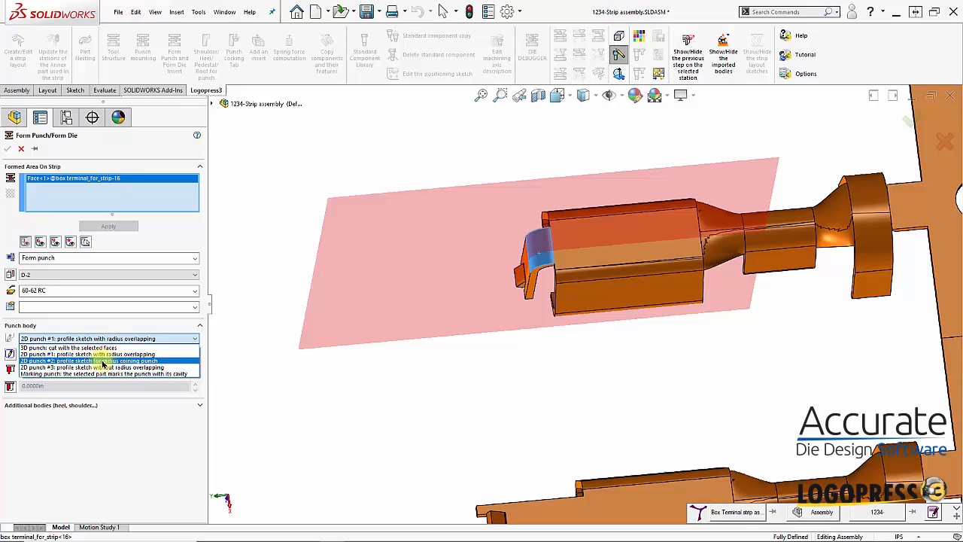
click(105, 359)
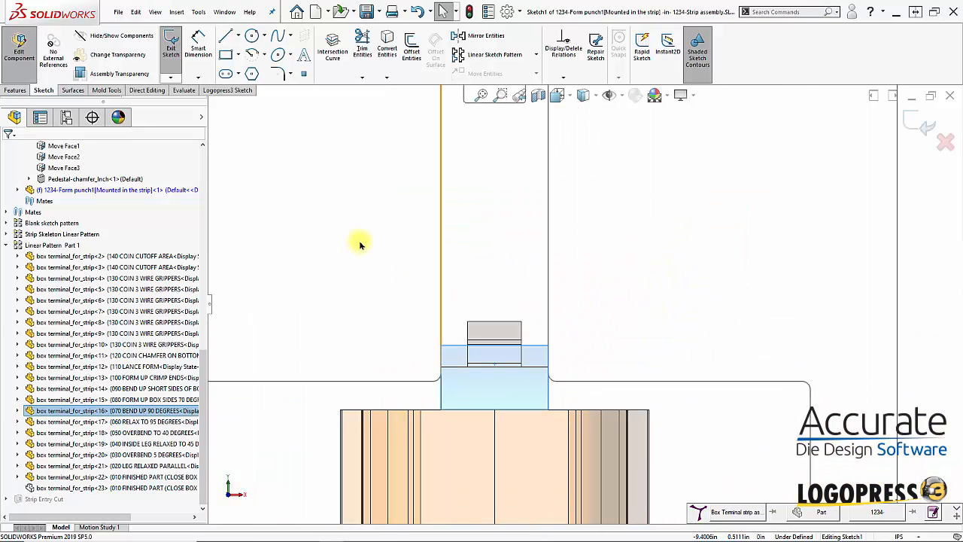
mouse_move(325, 199)
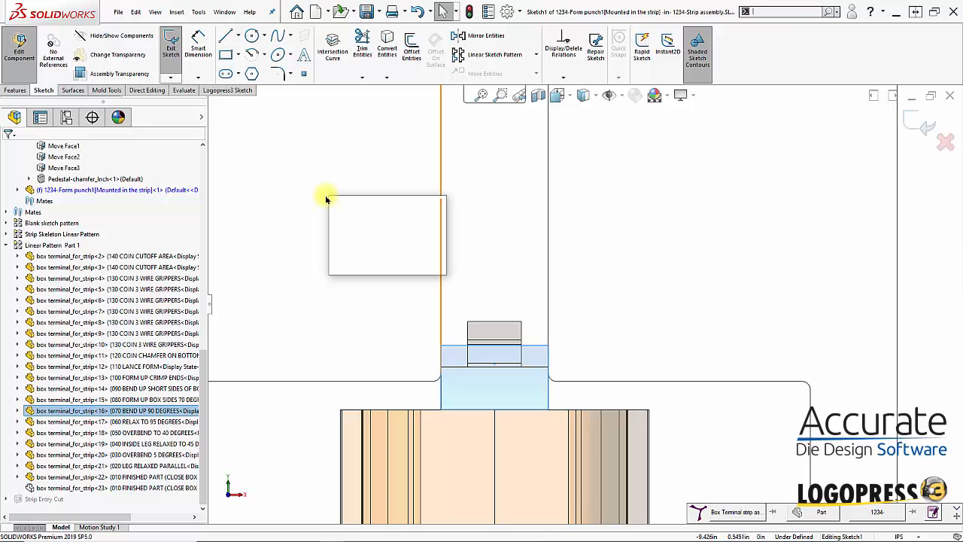
Draw a corner rectangle around the station 16 punch profile in Sketch1.
right_click(327, 197)
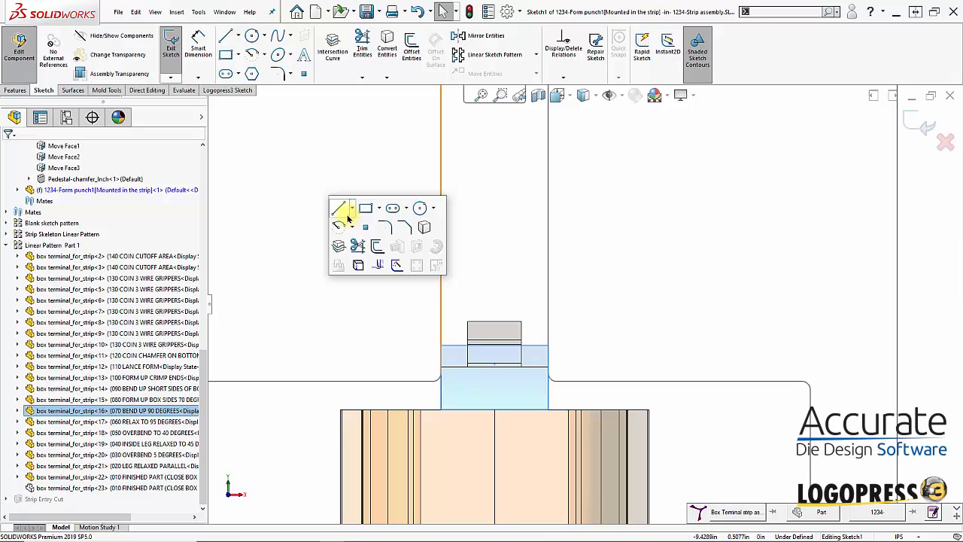
click(344, 208)
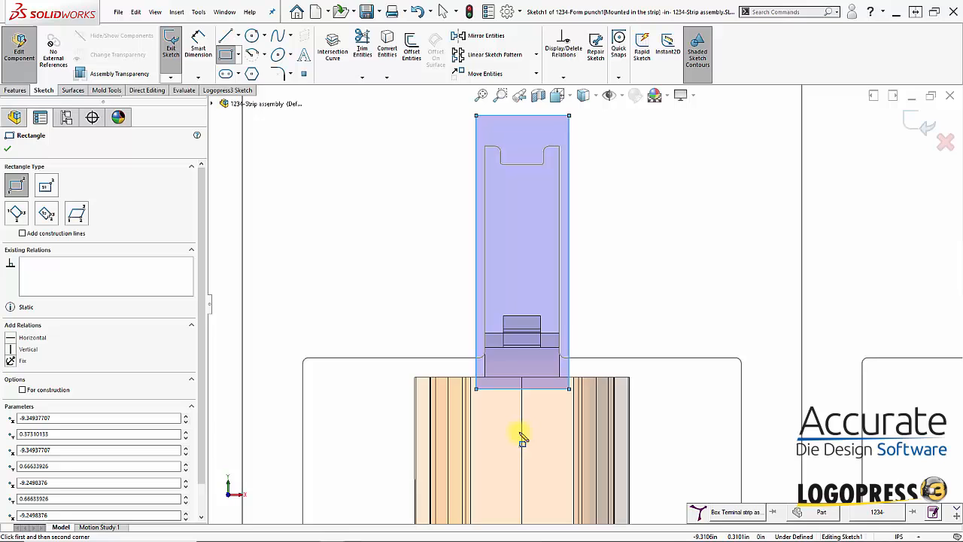
mouse_move(504, 288)
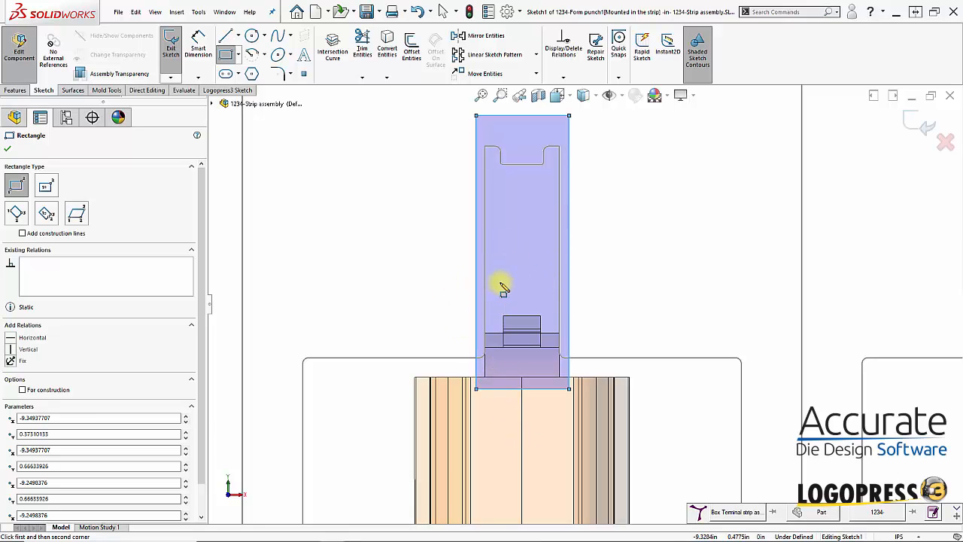
mouse_move(914, 124)
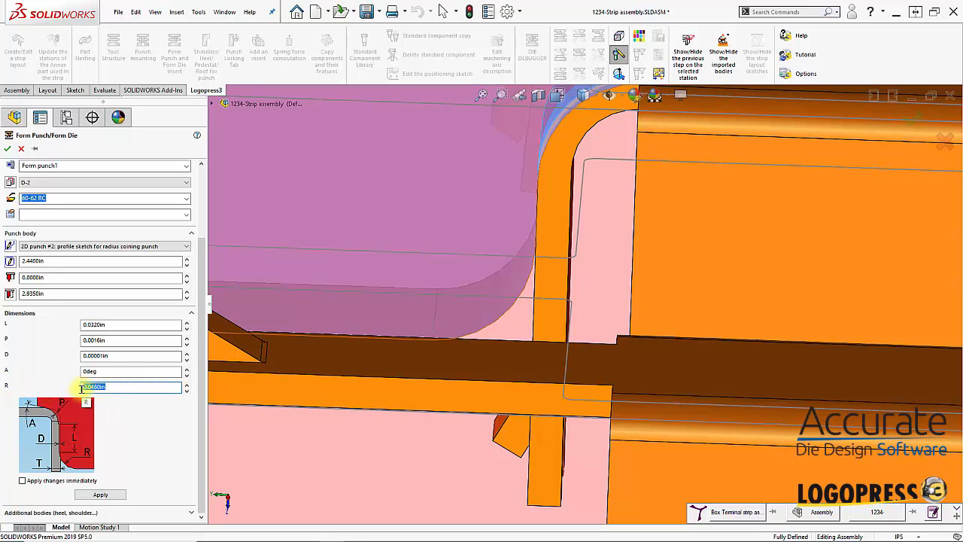
Set the coining punch dimensions to R = 0.0500in and P = 0.0010in.
text(0.0500in)
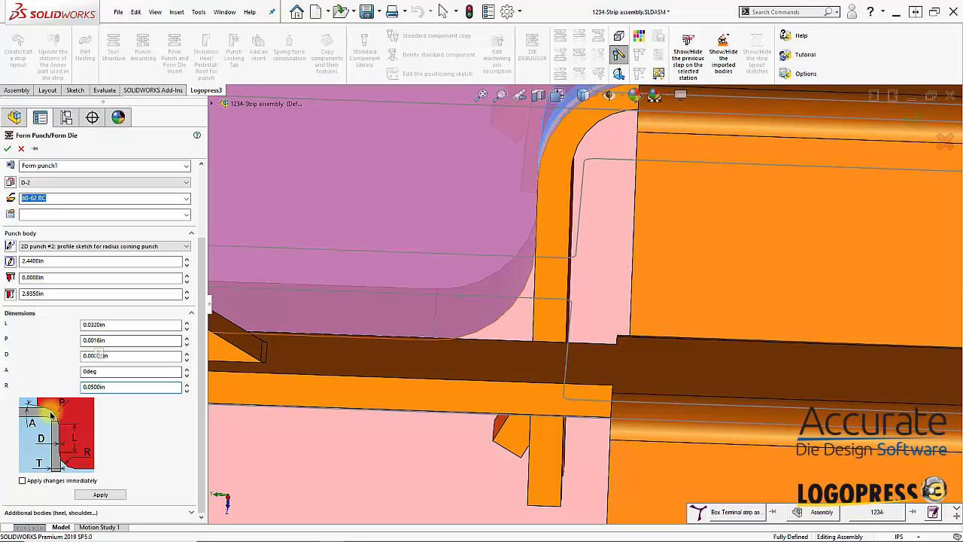
click(132, 340)
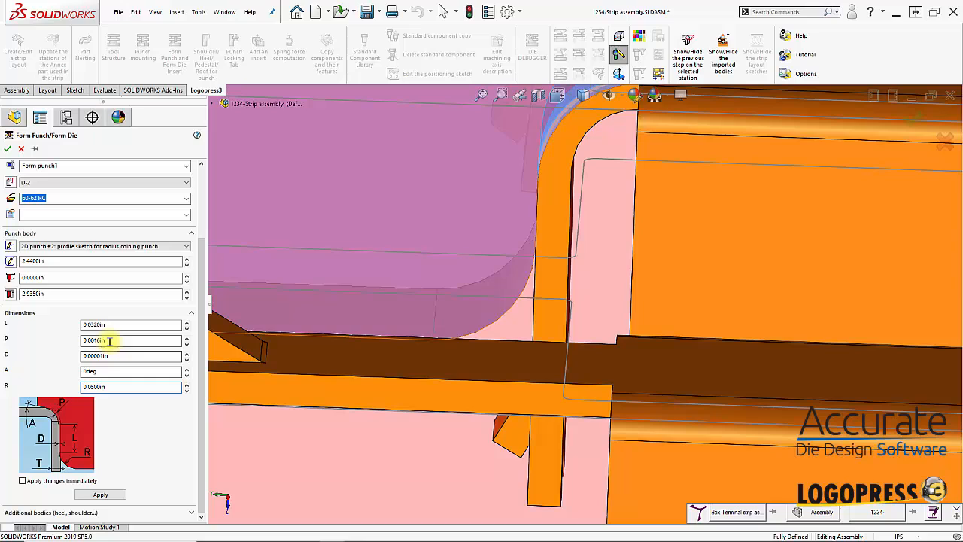
click(132, 340)
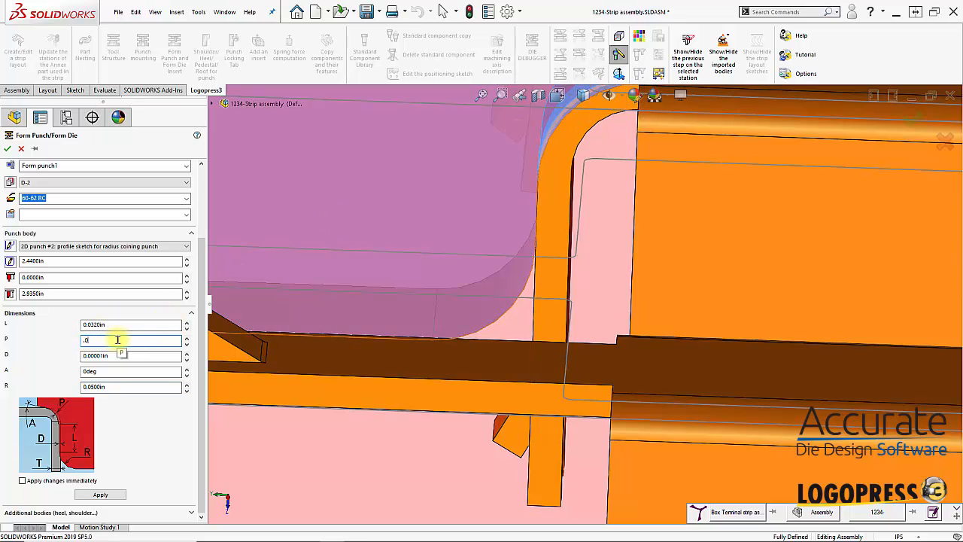
text(0.0010in)
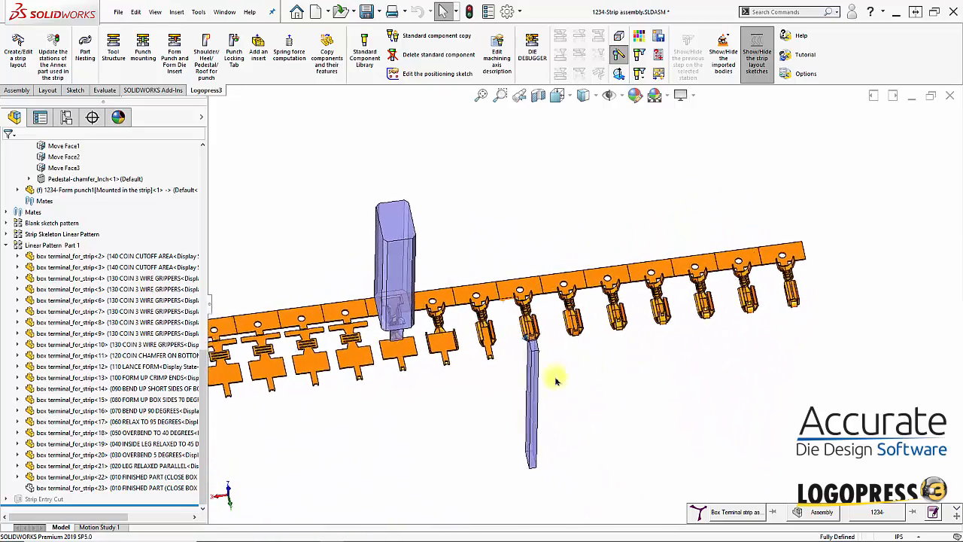
Orbit and zoom in on the wire-gripper station with three parallel slots.
drag(556, 379, 512, 380)
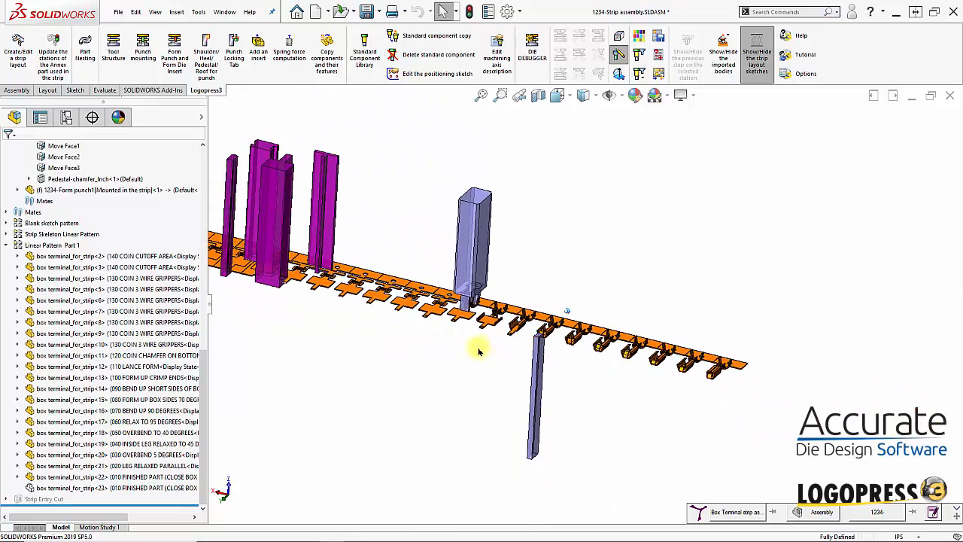
drag(477, 351, 602, 289)
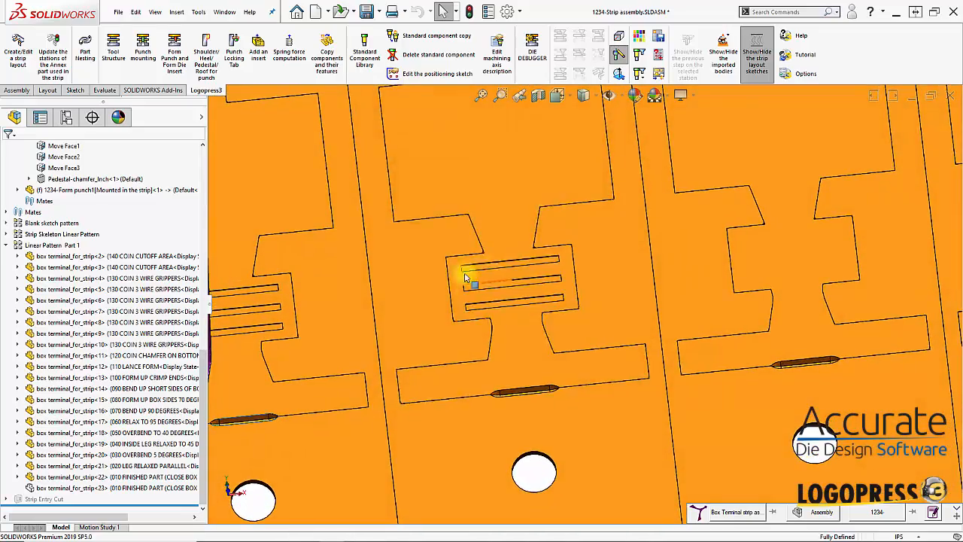
mouse_move(501, 309)
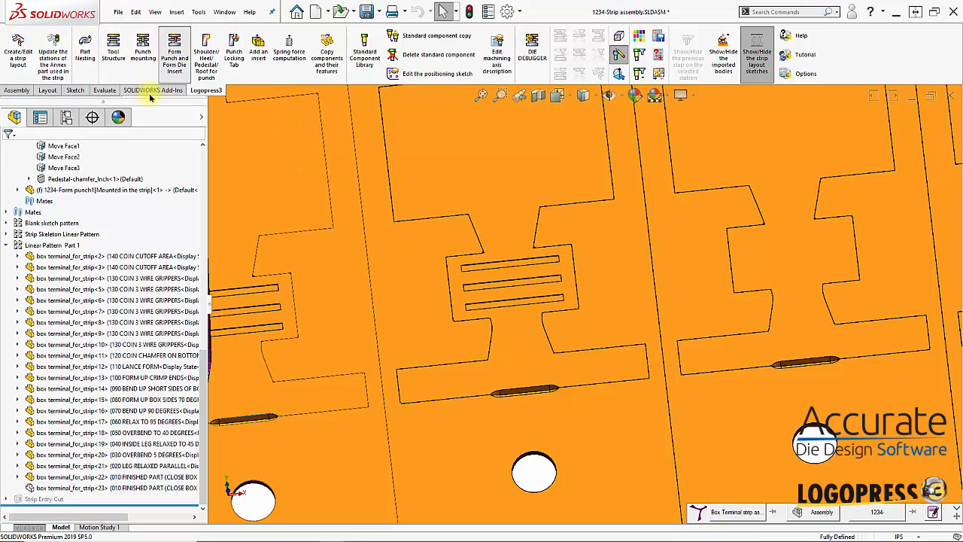
Insert a form punch from the station 4 slotted face with Form punch, D-2, 3D settings.
click(175, 52)
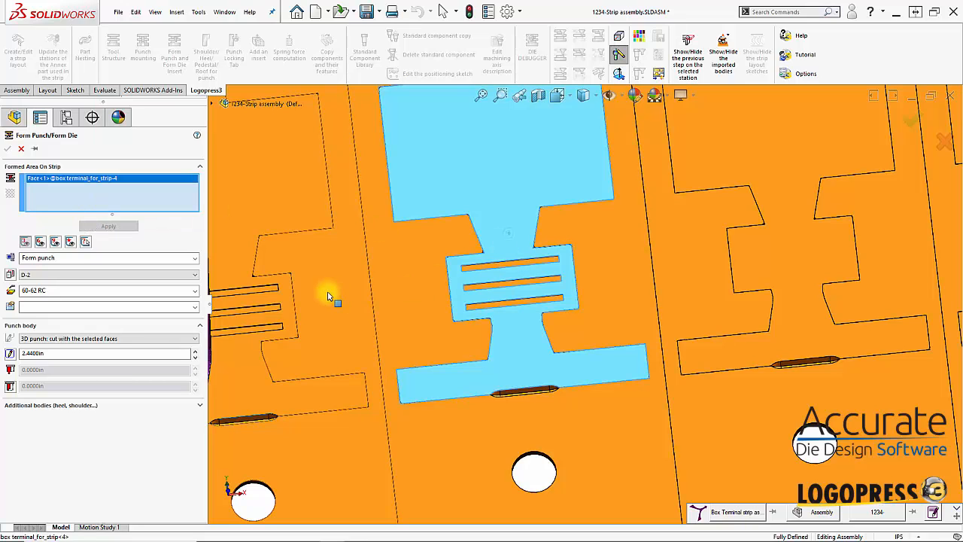
click(107, 338)
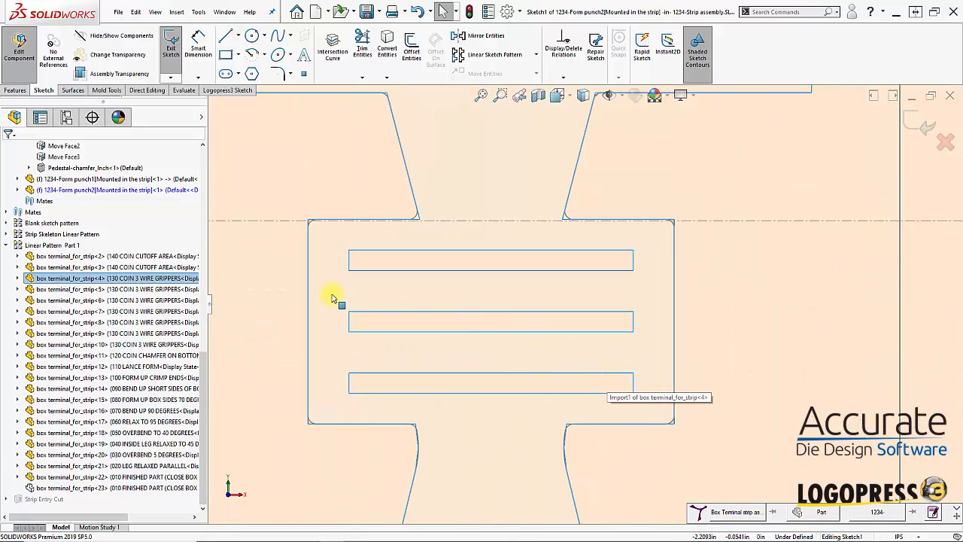
Draw a horizontal centerline through the middle slot to the station's right edge.
right_click(334, 297)
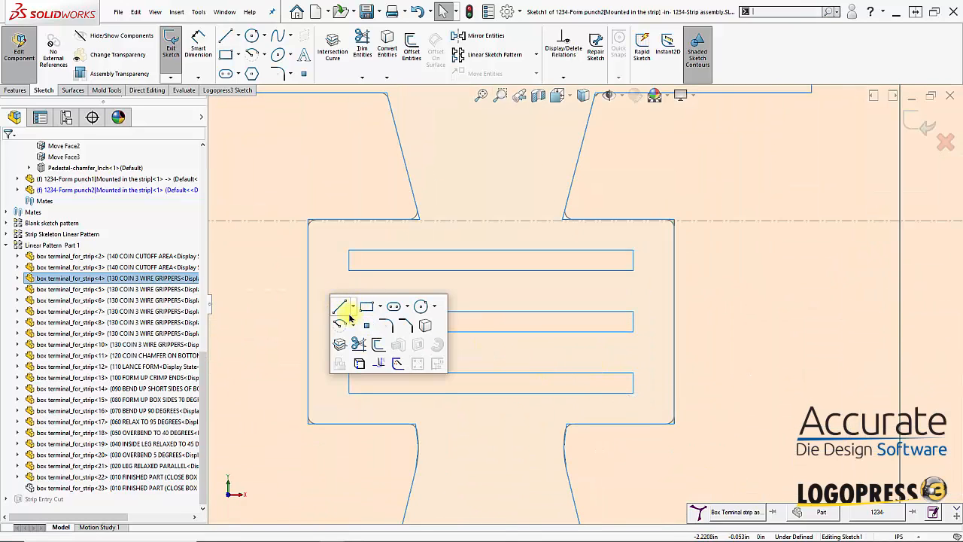
click(353, 306)
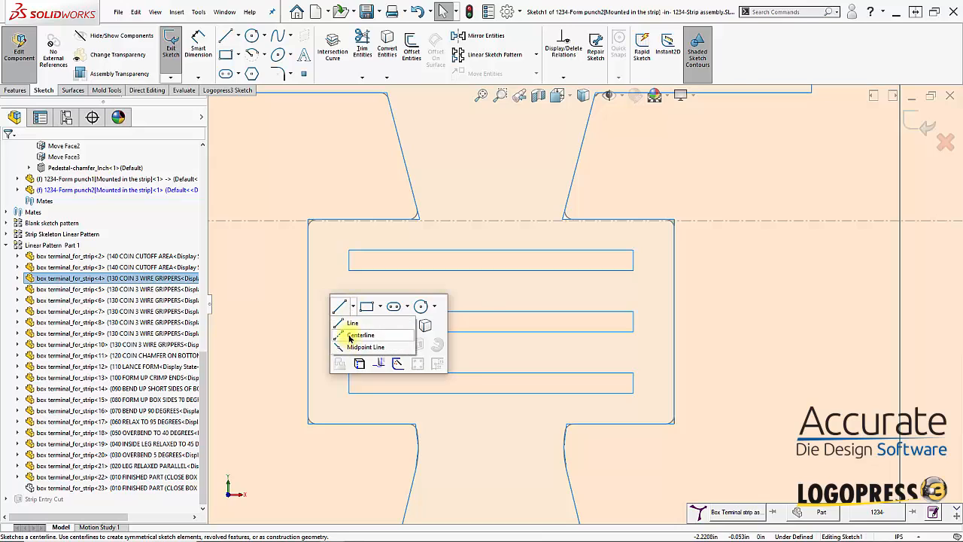
click(352, 322)
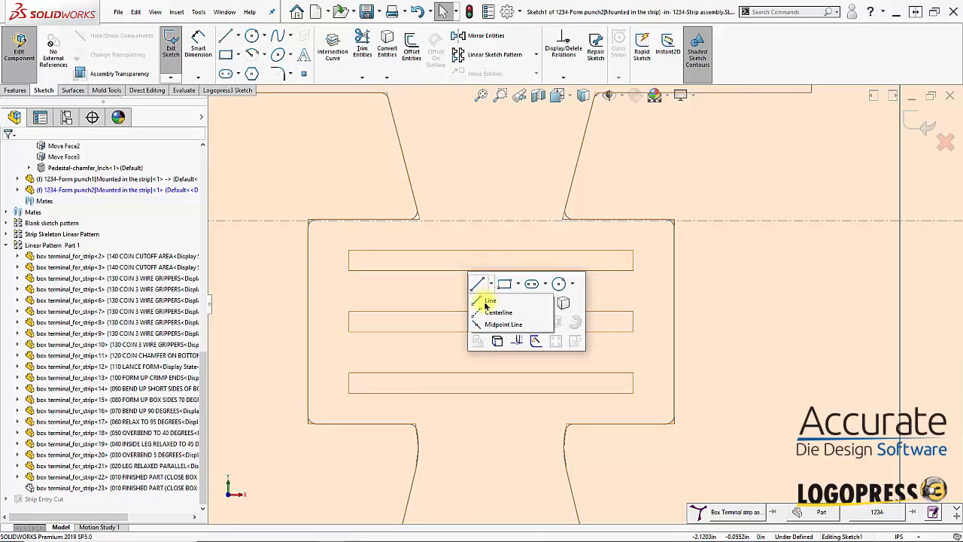
click(491, 300)
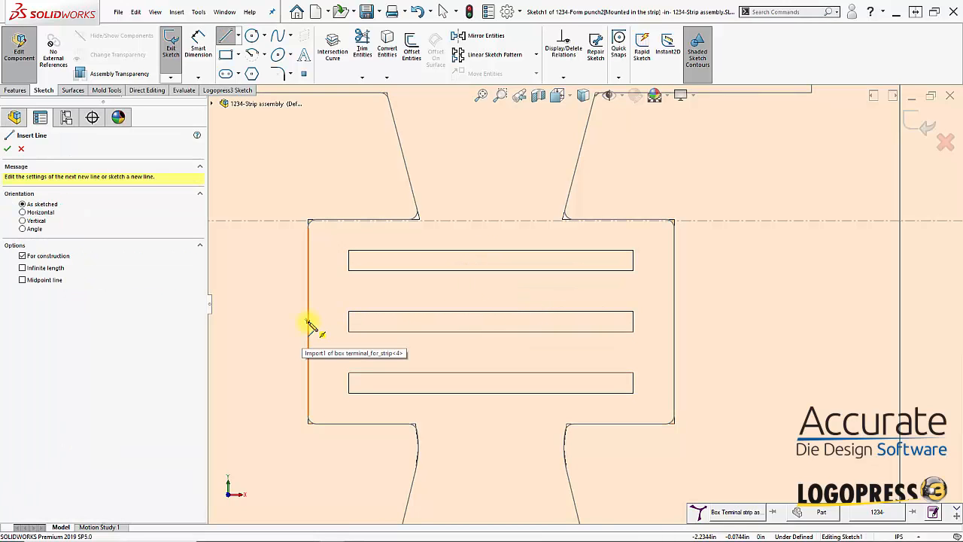
drag(309, 321, 672, 322)
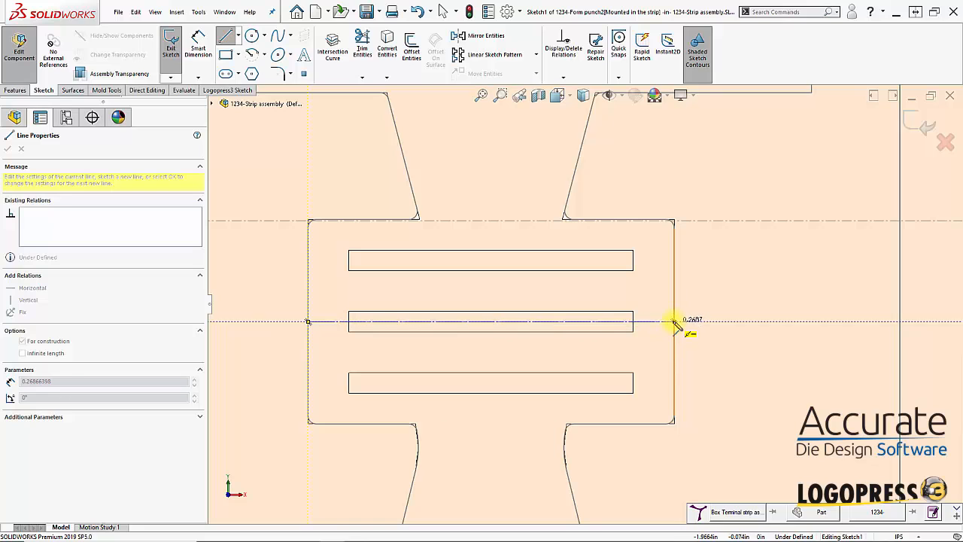
drag(673, 322, 537, 370)
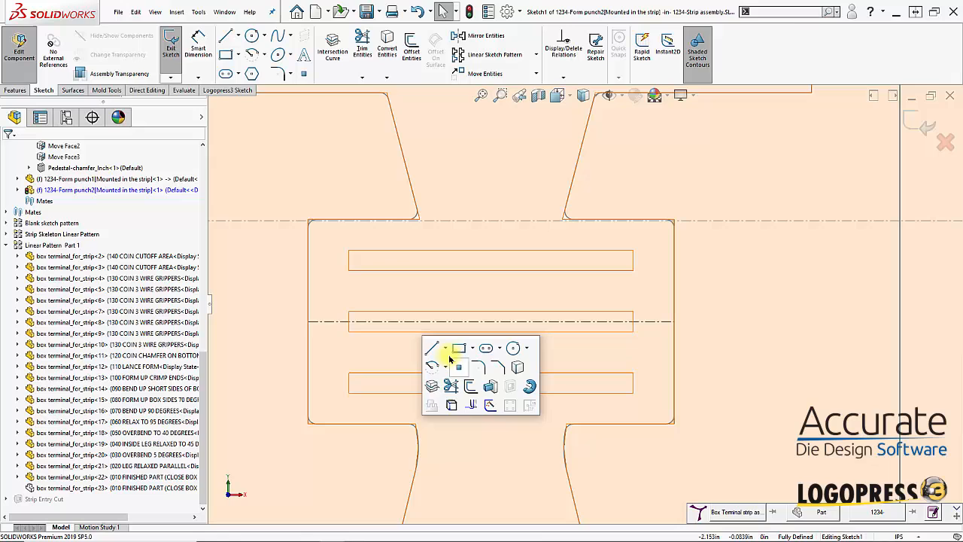
Draw a center rectangle enclosing all three slots.
click(471, 348)
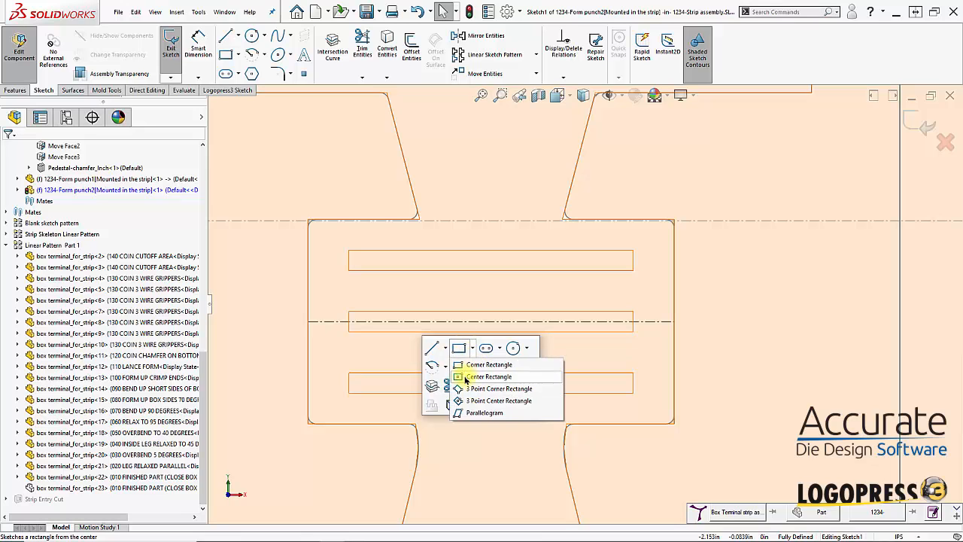
click(489, 376)
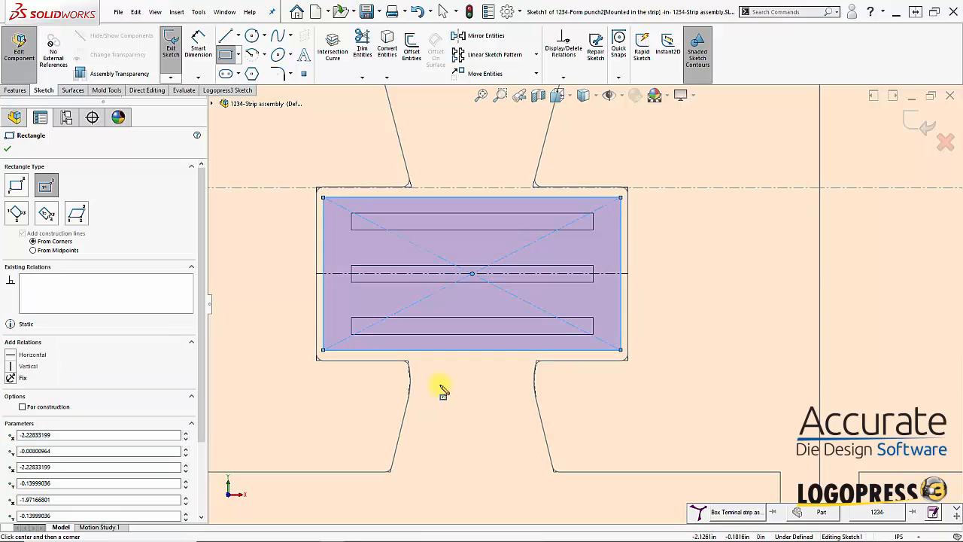
click(466, 197)
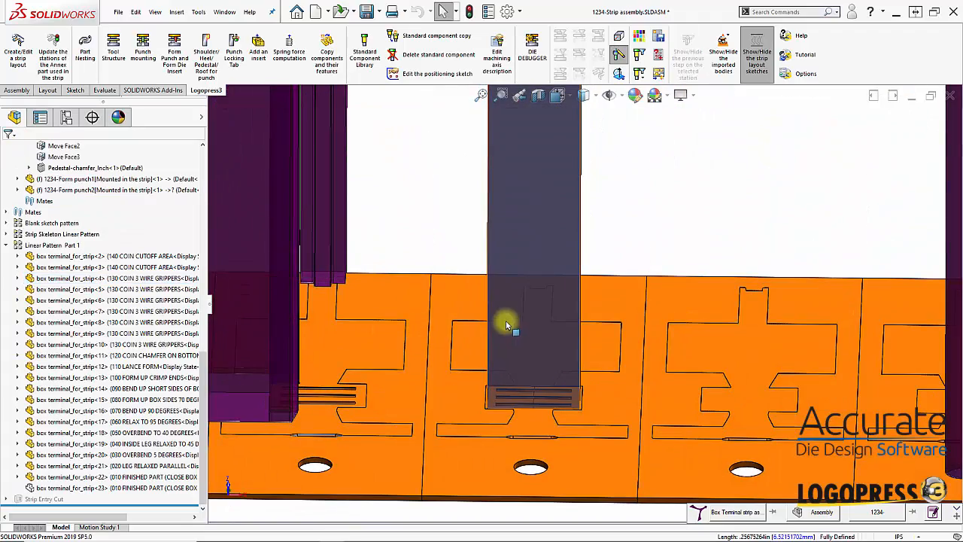
Select the new form punch on the strip and open it as its own part.
click(507, 324)
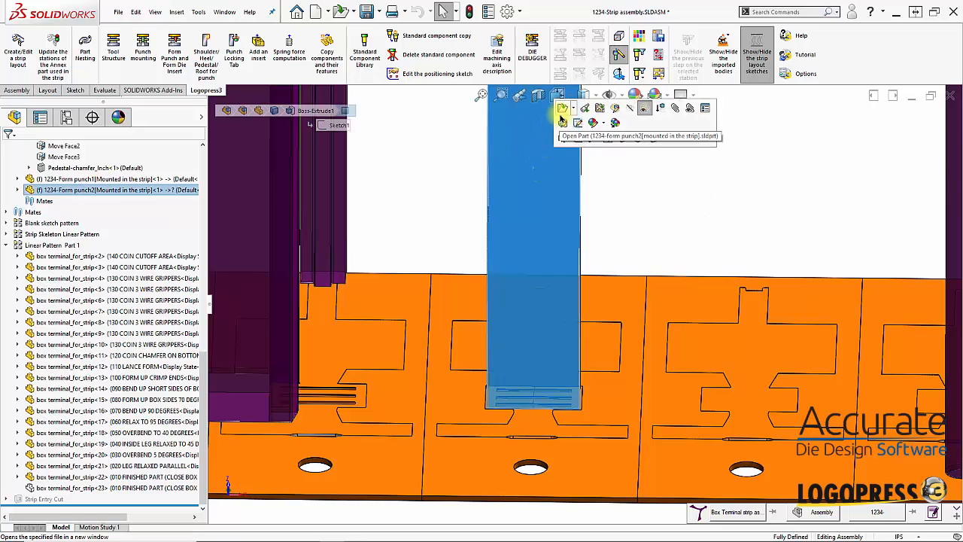
click(562, 108)
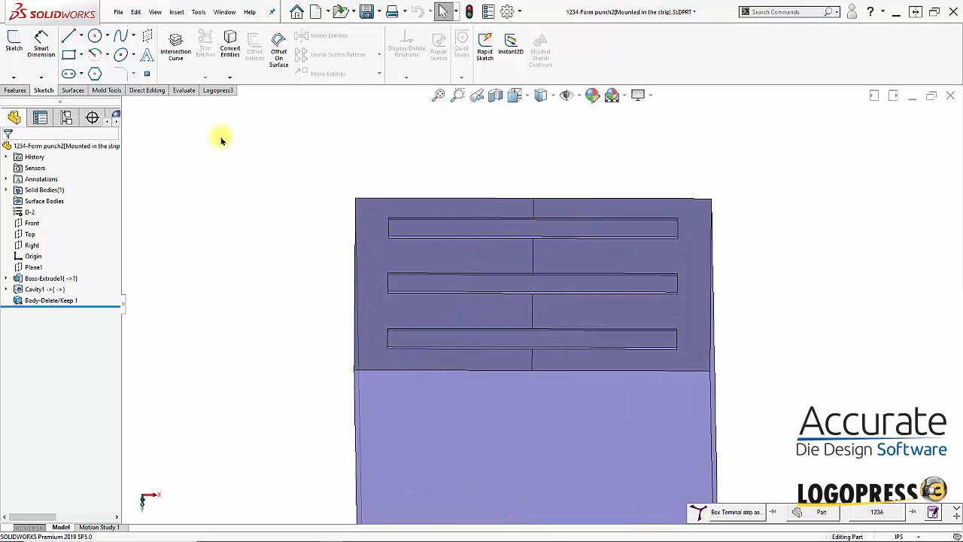
Offset both punch tip faces by 0.0150in with Move Face, reversing the direction.
click(417, 319)
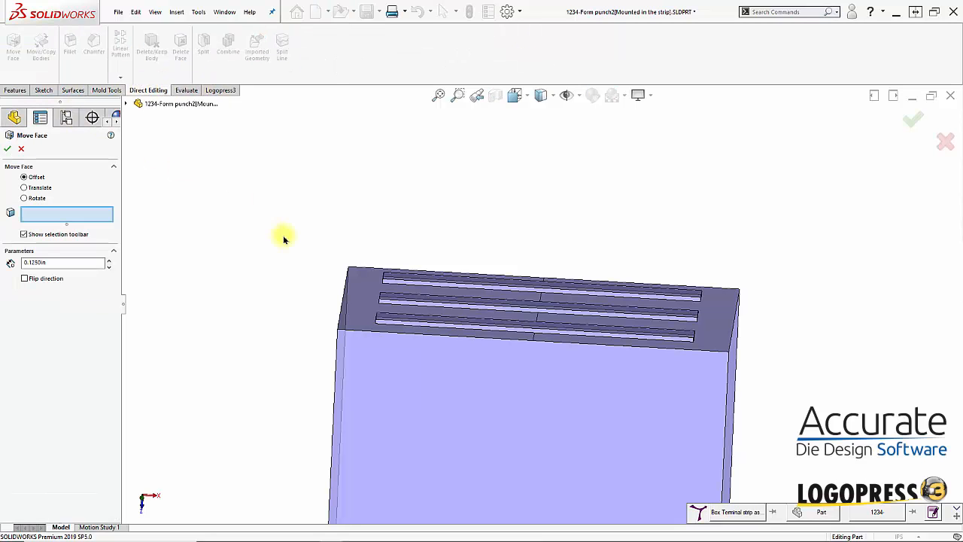
click(526, 378)
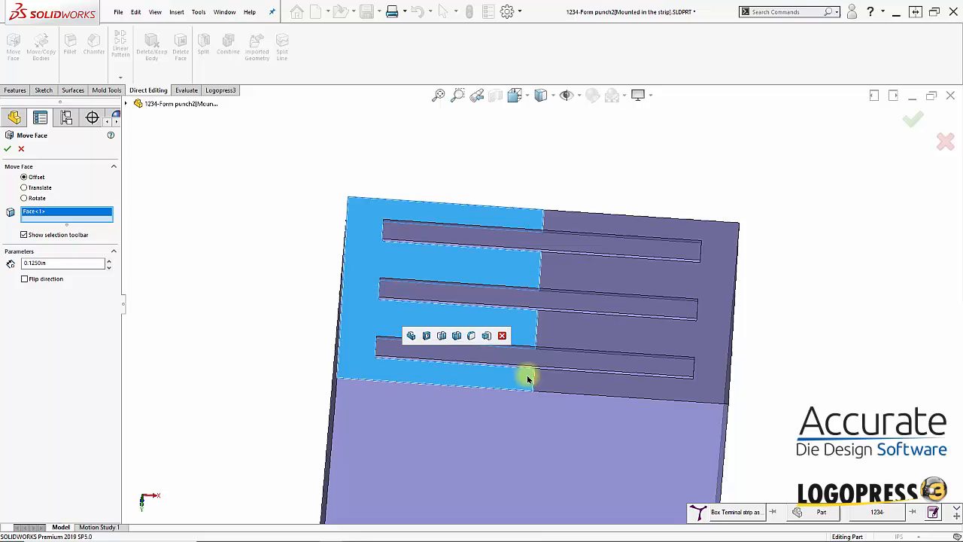
click(527, 376)
text(0.0150)
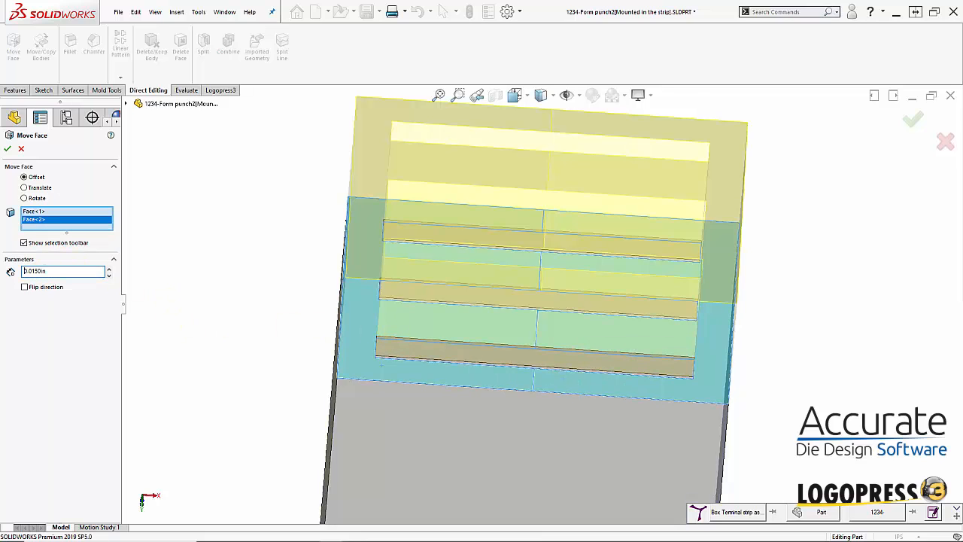
click(24, 286)
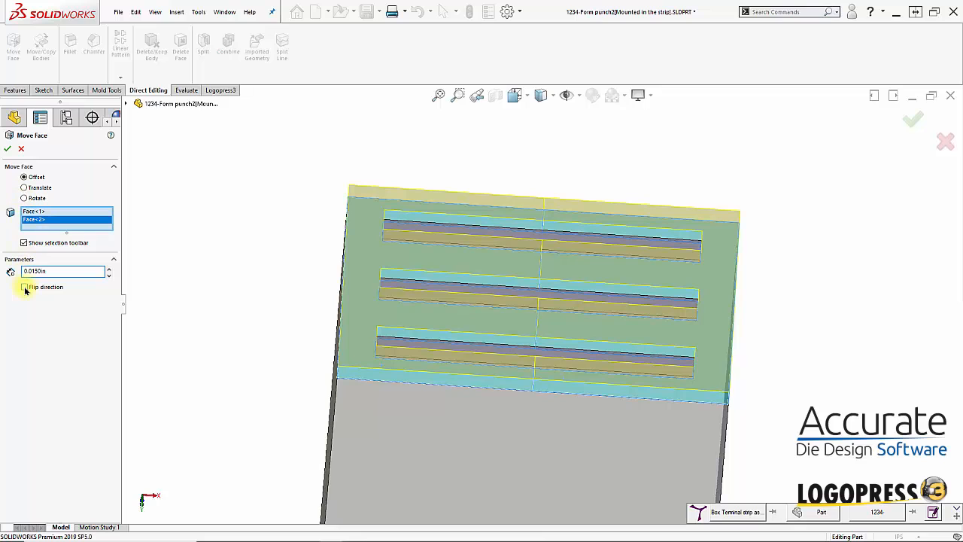
click(24, 287)
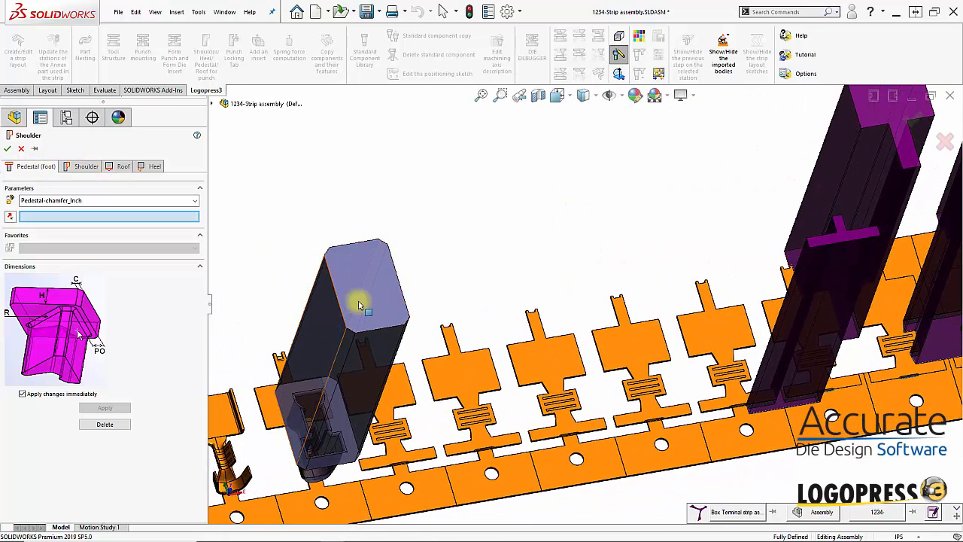
Choose the T-shoulder template with all fillets and enter 1.0000in and 2.0000in sizes.
click(86, 166)
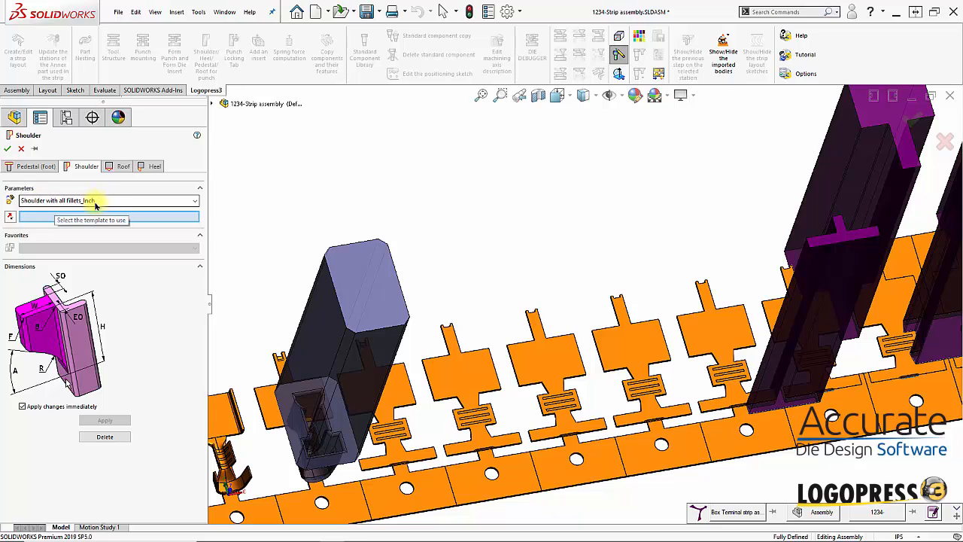
click(194, 200)
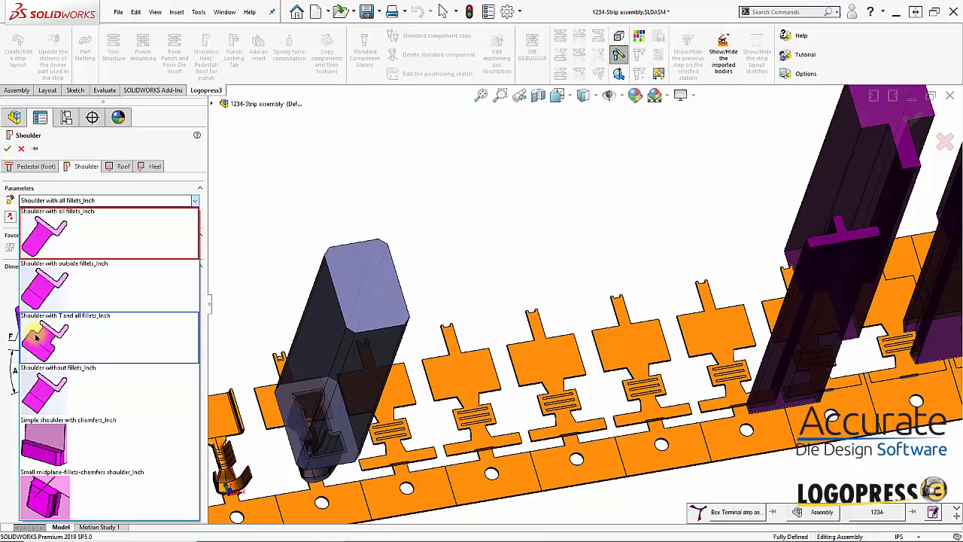
click(42, 338)
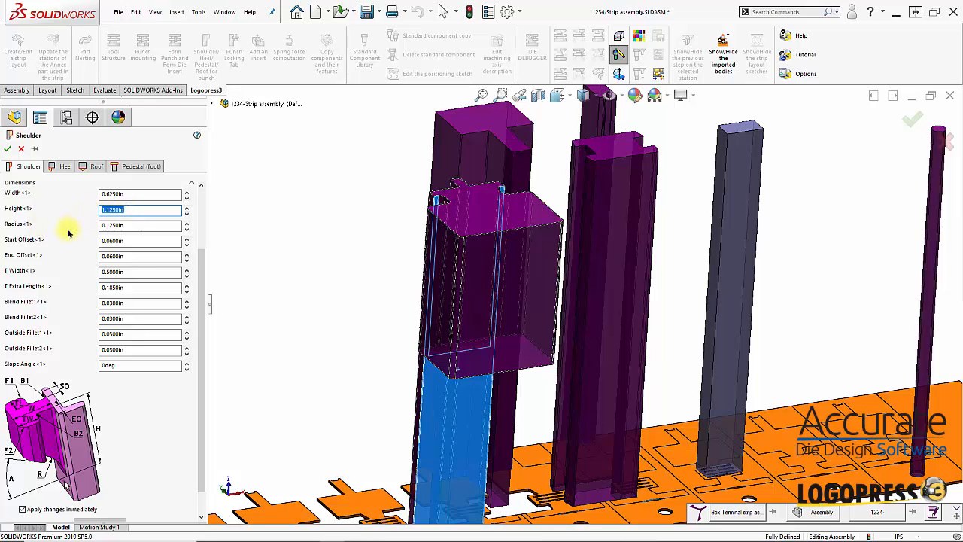
text(1.0000in)
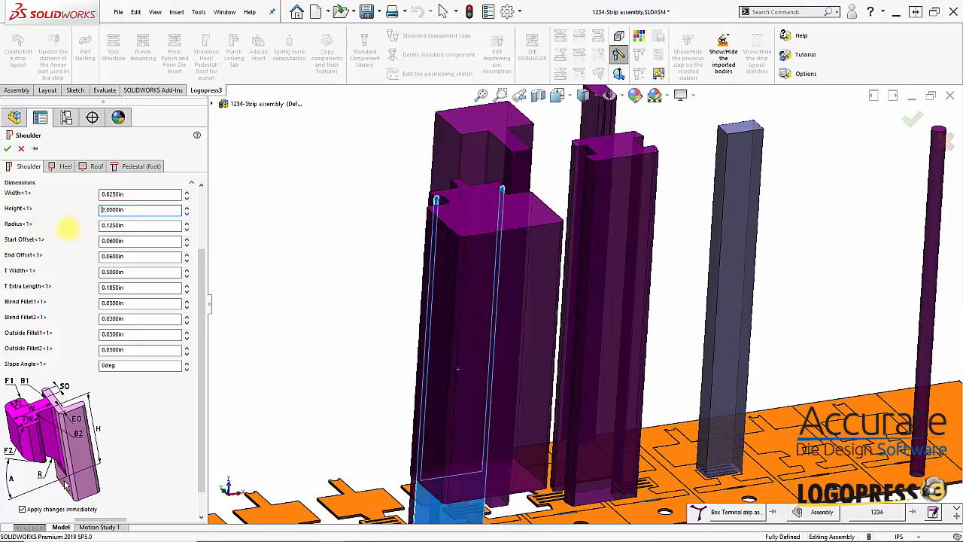
text(2.0000in)
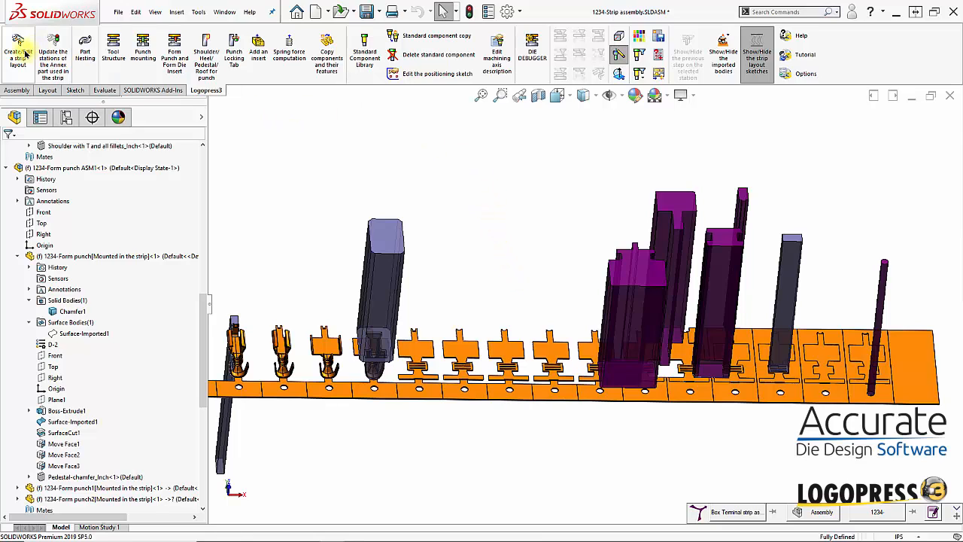
Edit the strip layout, including the computed total forming force in the information note.
click(17, 53)
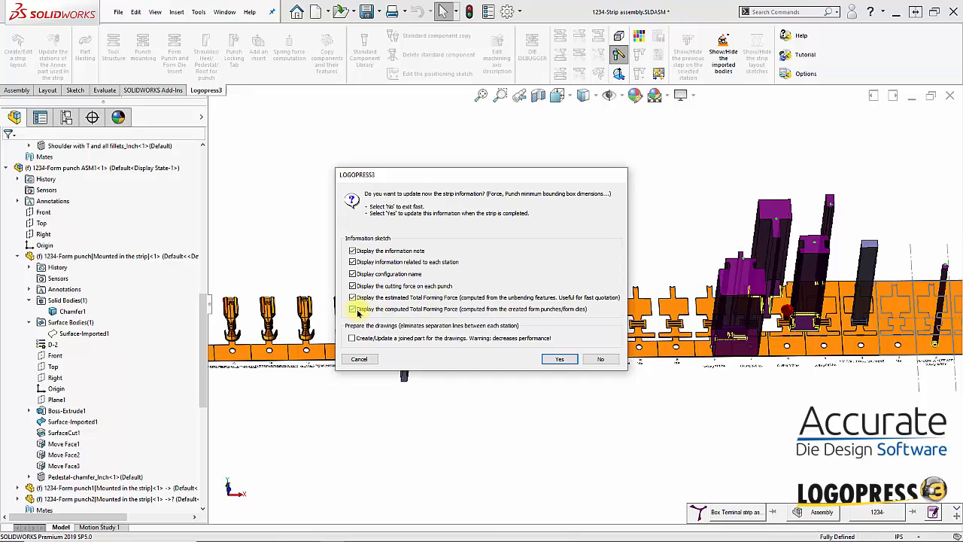
click(352, 338)
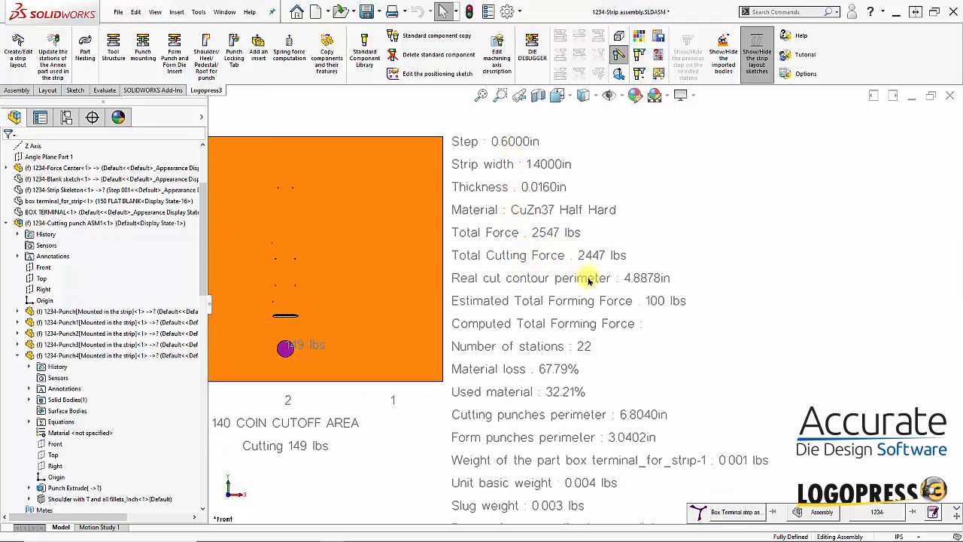
scroll(down, 3)
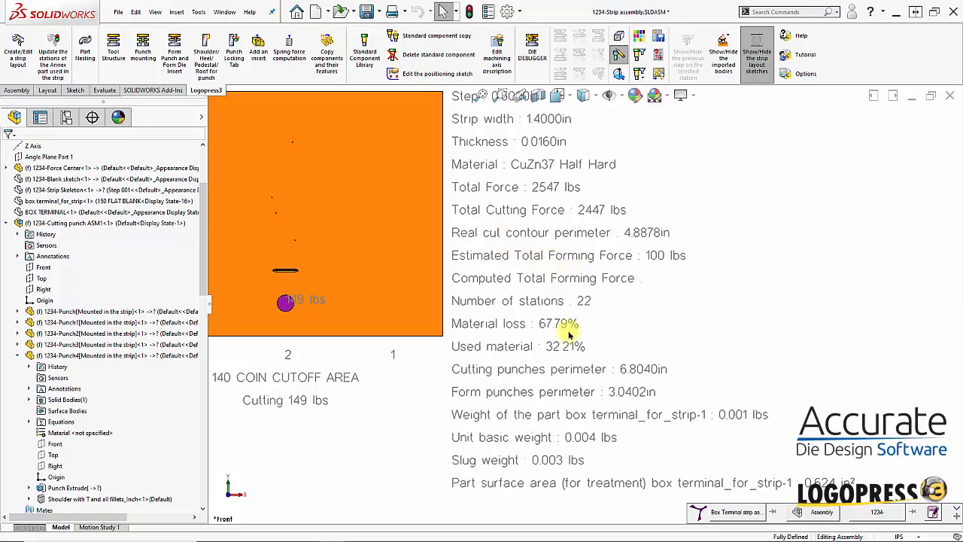
mouse_move(488, 369)
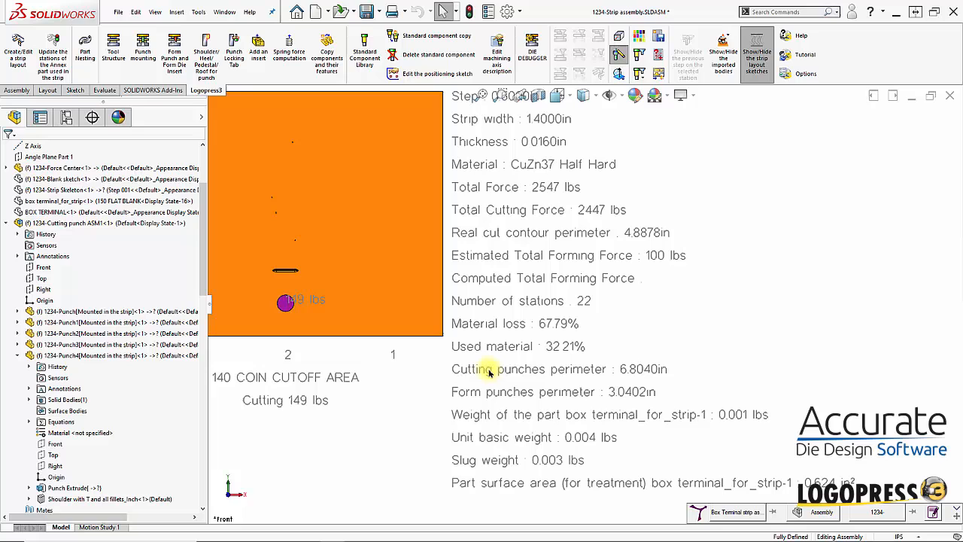
mouse_move(665, 373)
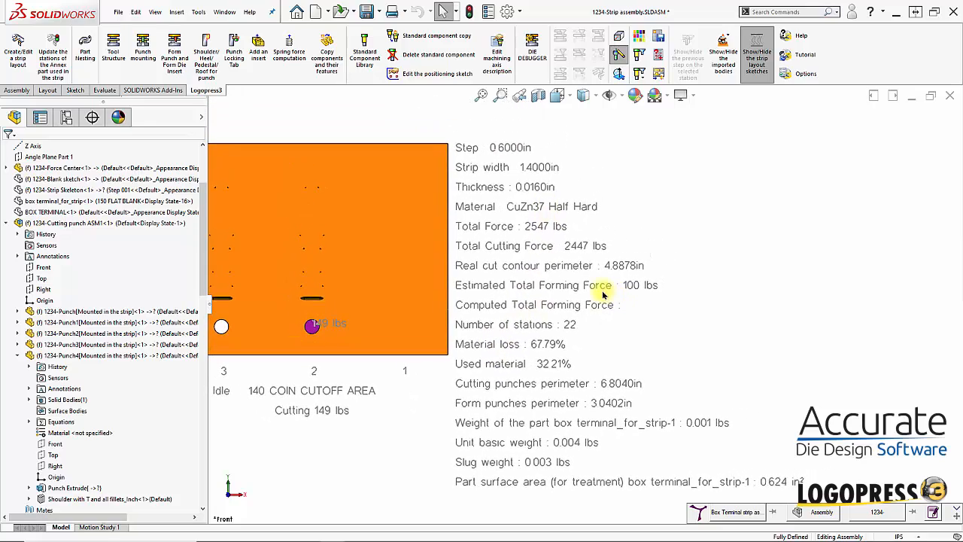
scroll(down, 3)
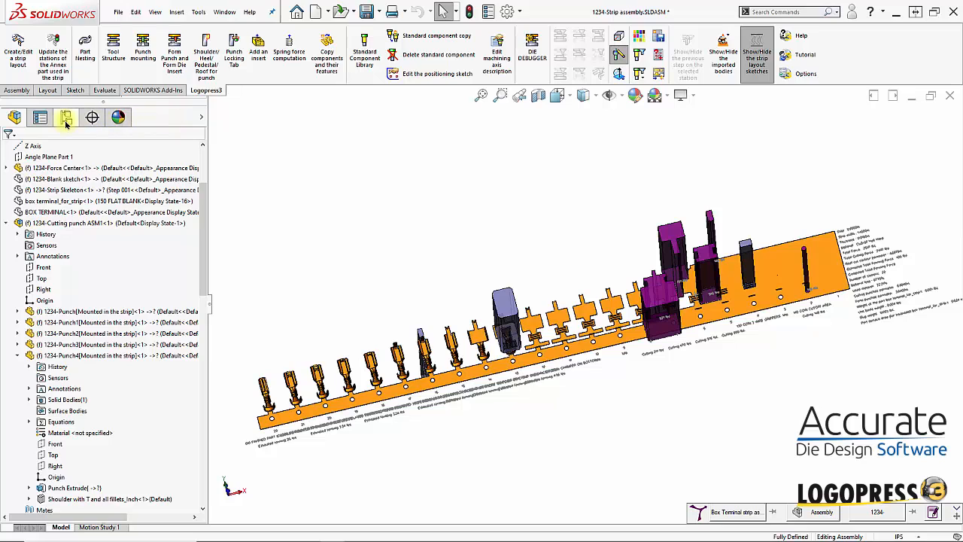
Collapse the assembly tree and open the BOX TERMINAL part on its own.
click(66, 117)
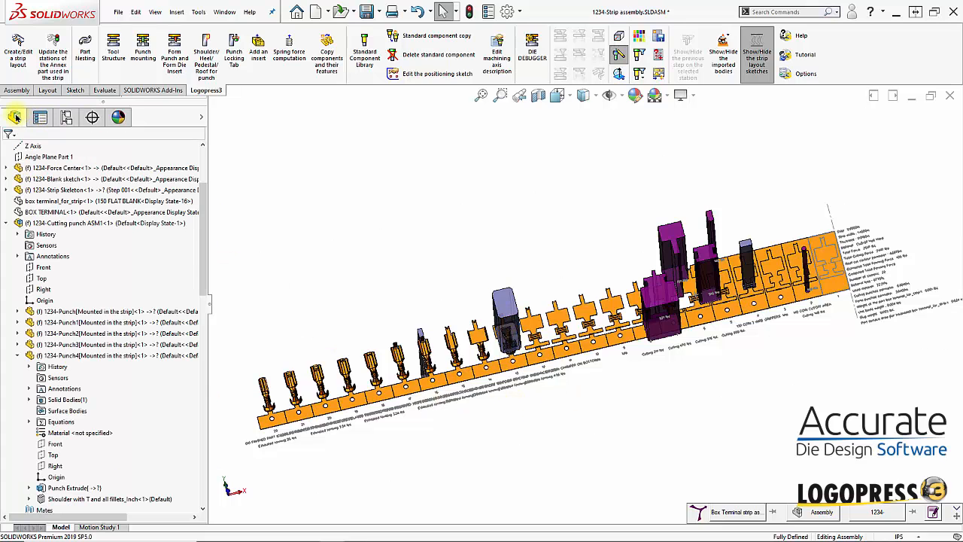
right_click(112, 259)
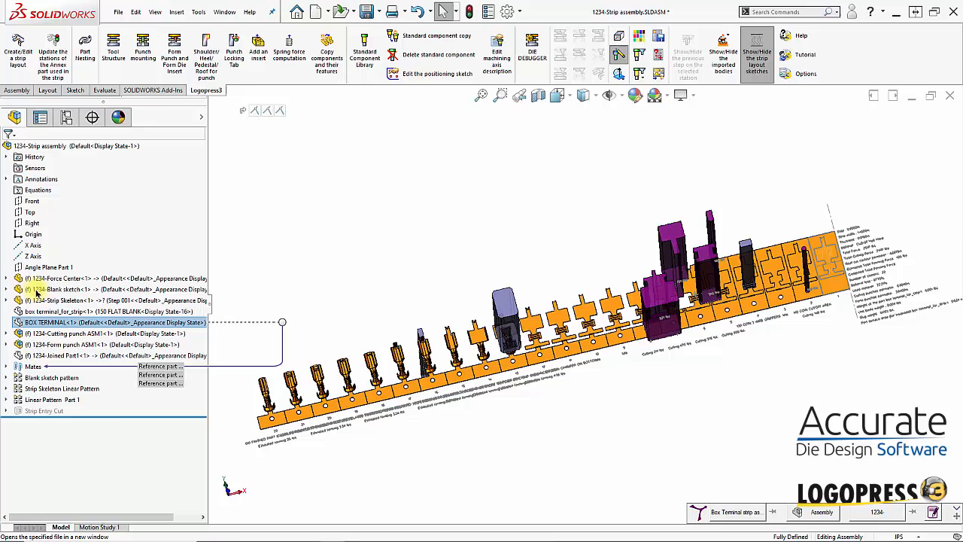
double_click(48, 322)
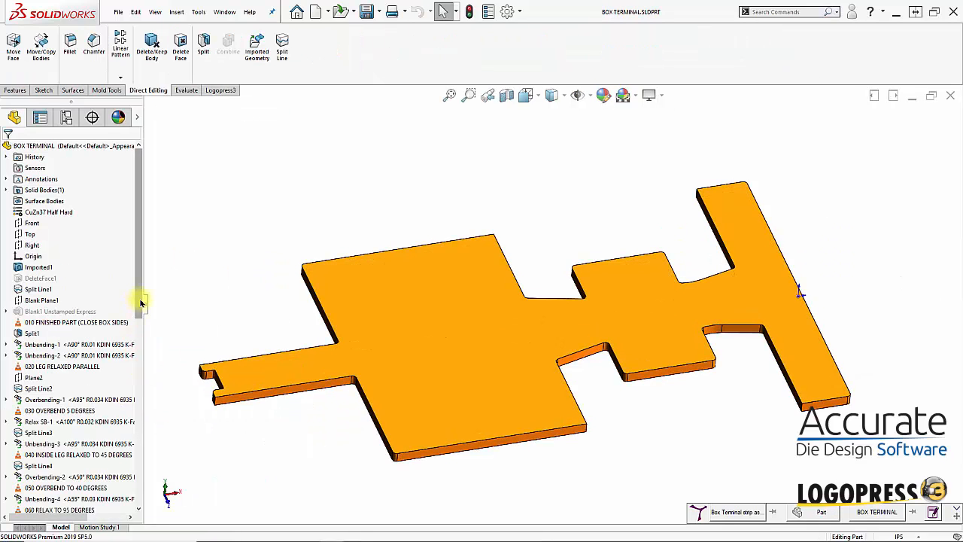
Roll the BOX TERMINAL part history back to an earlier forming station.
scroll(down, 3)
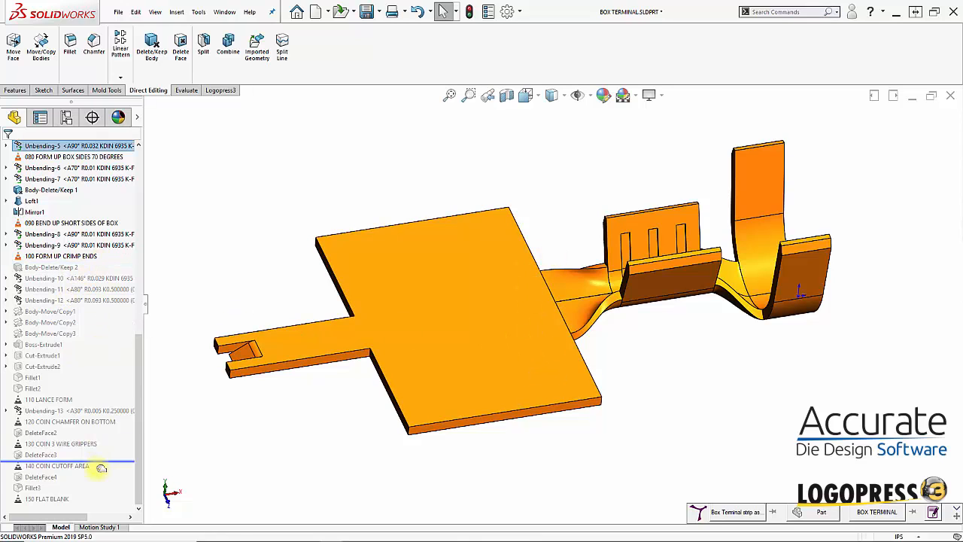
click(33, 487)
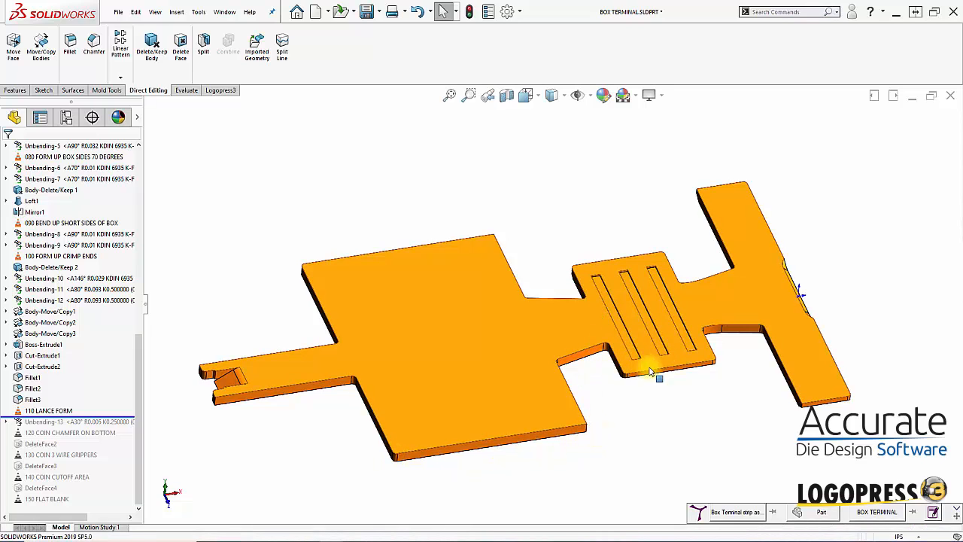
click(48, 410)
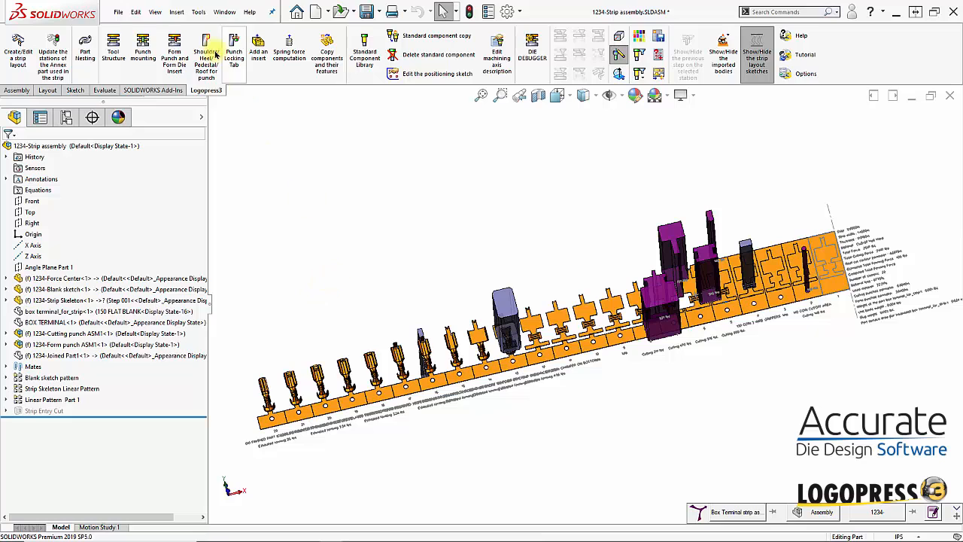
mouse_move(53, 54)
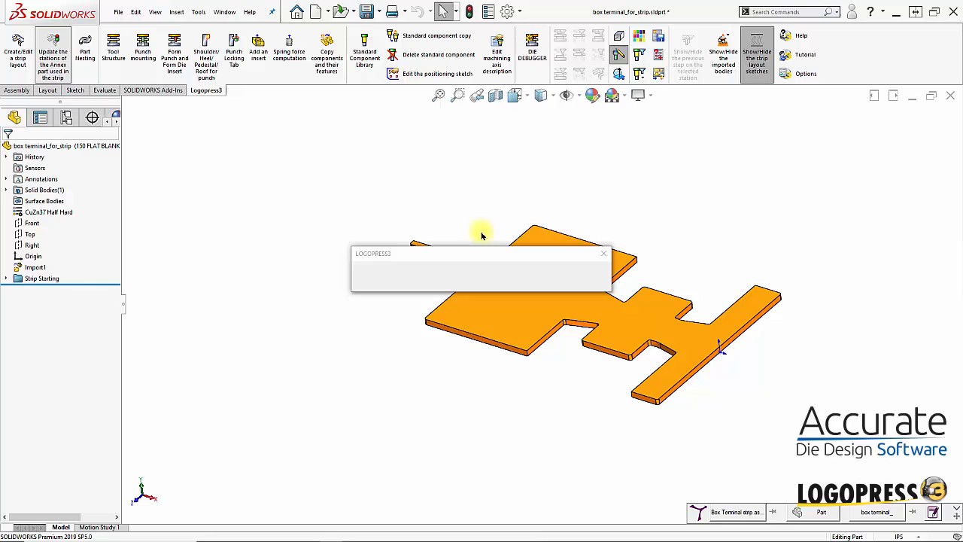
mouse_move(472, 231)
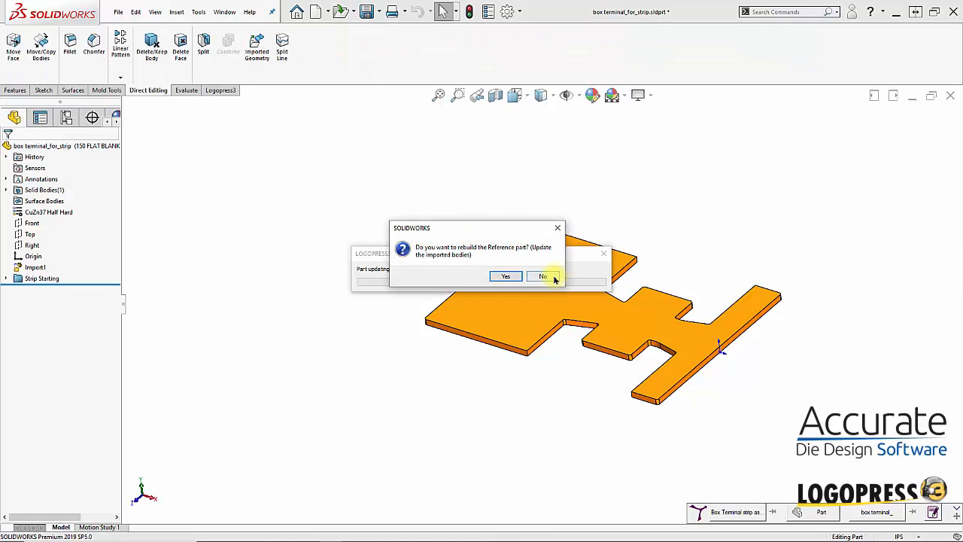
Answer No to rebuilding the reference part while updating the strip stations.
click(506, 276)
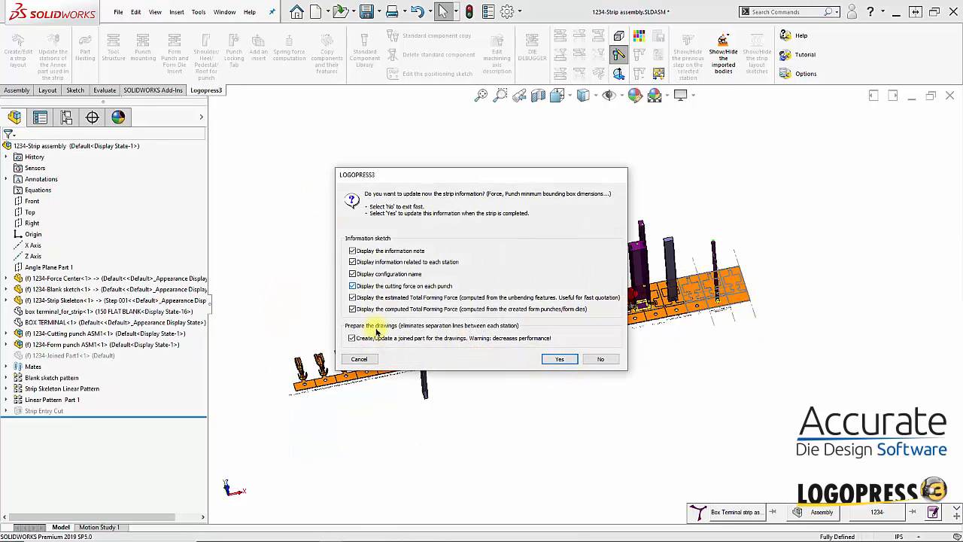
Enable creating a joined part for the drawings when updating strip information.
click(559, 359)
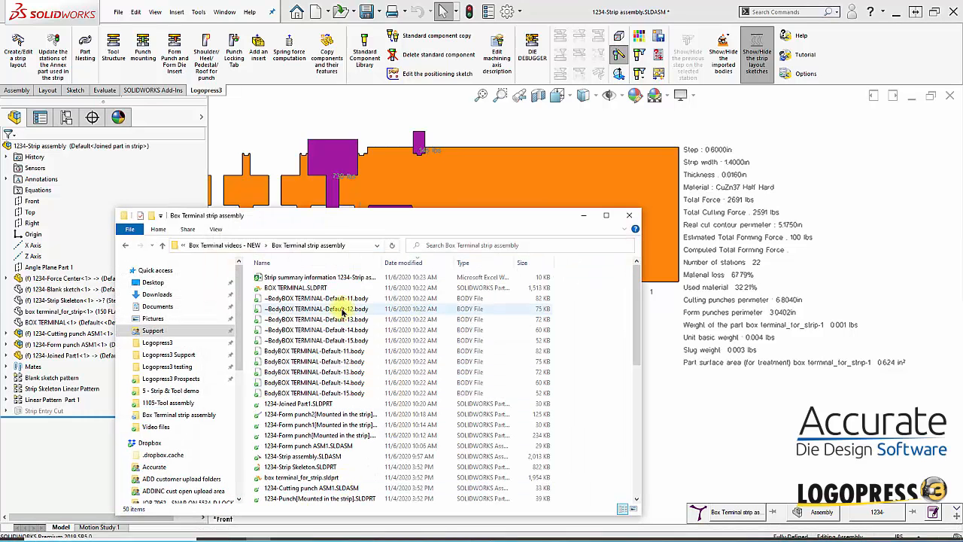
scroll(down, 3)
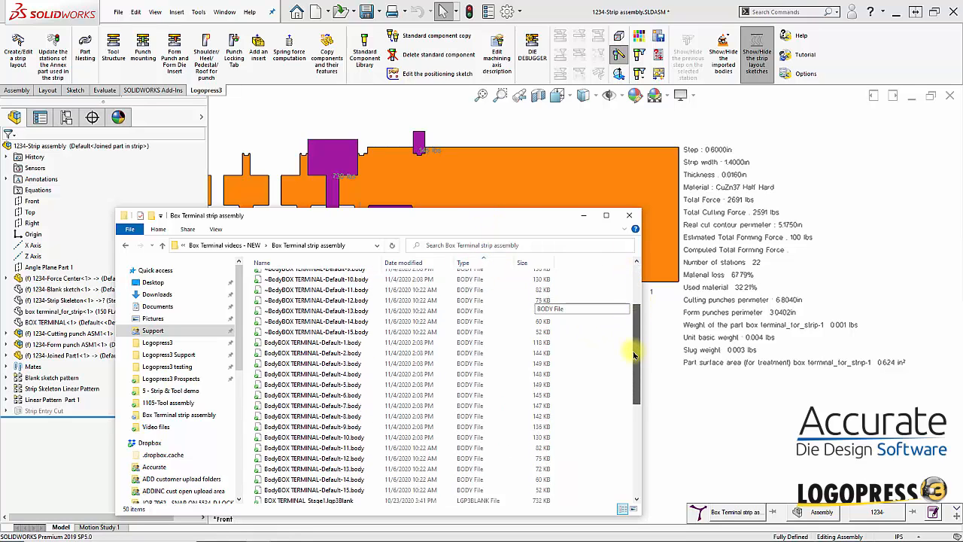
scroll(down, 3)
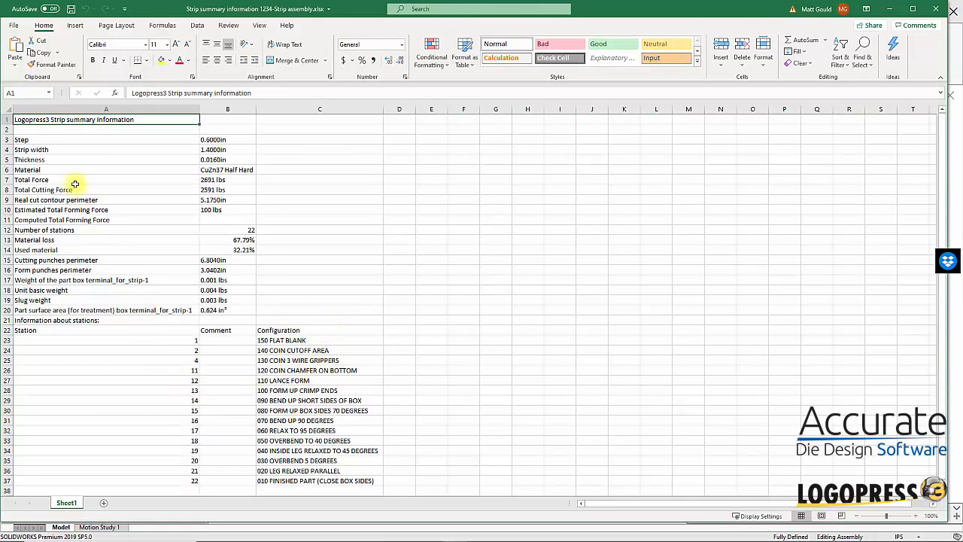
mouse_move(350, 422)
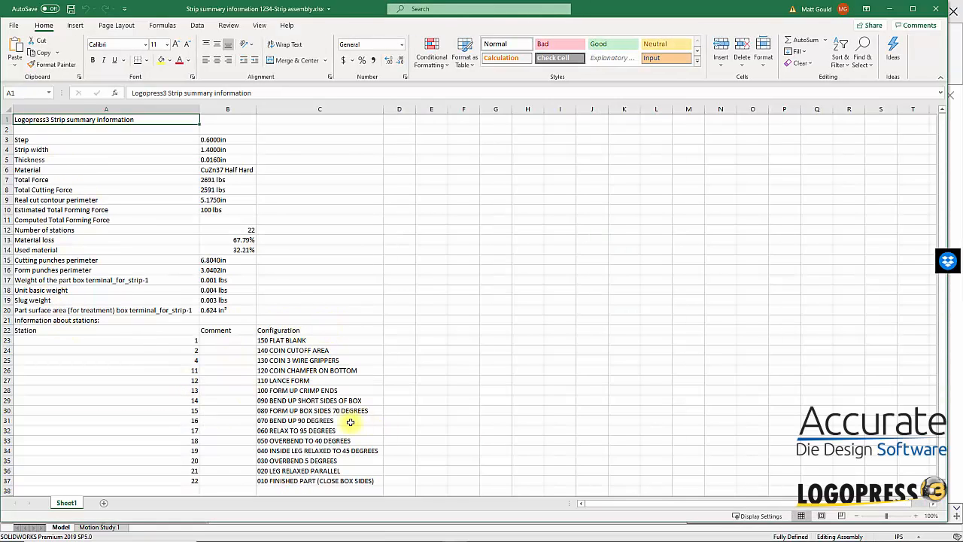
mouse_move(231, 226)
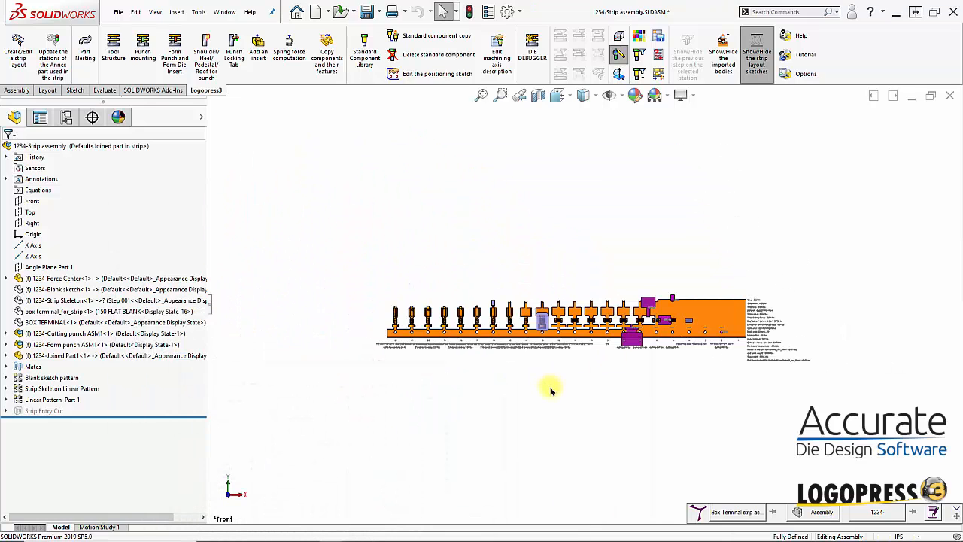
mouse_move(471, 364)
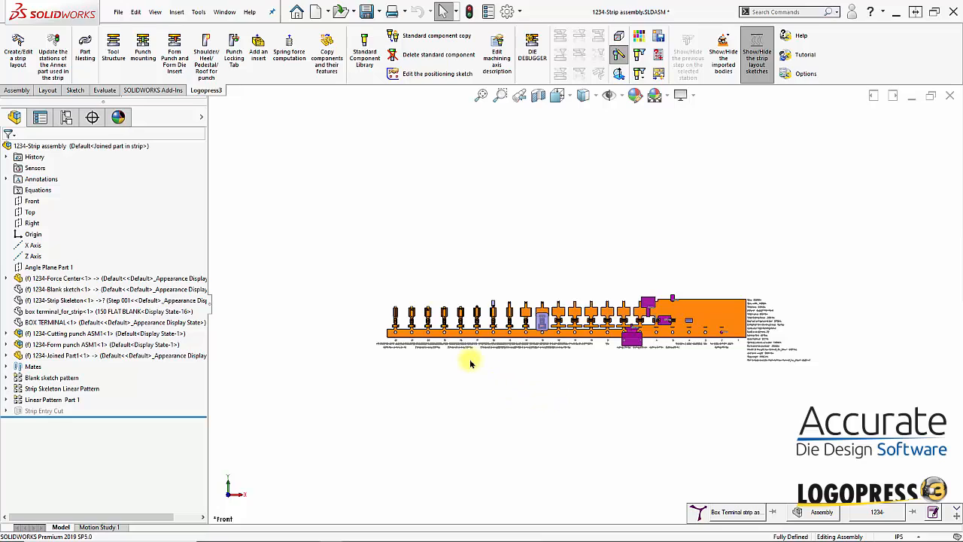
mouse_move(404, 145)
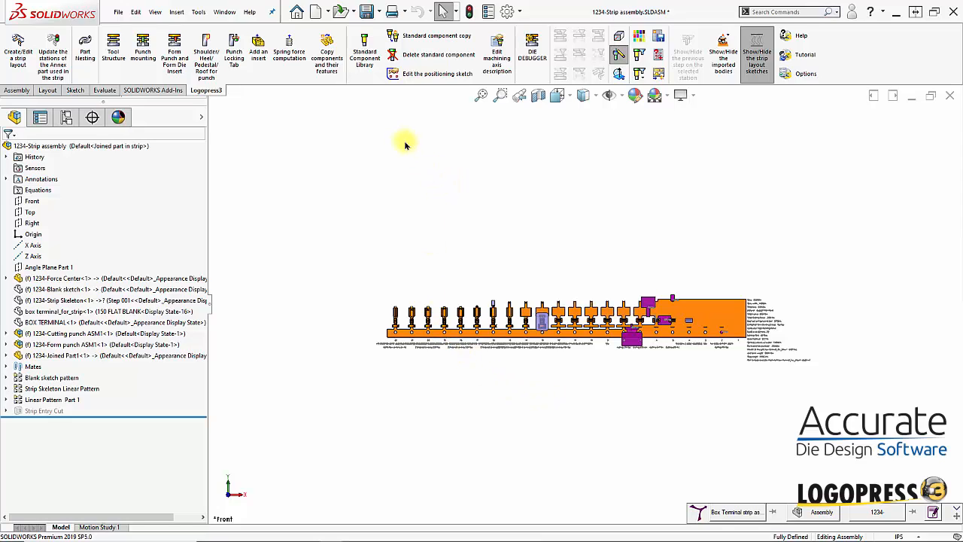